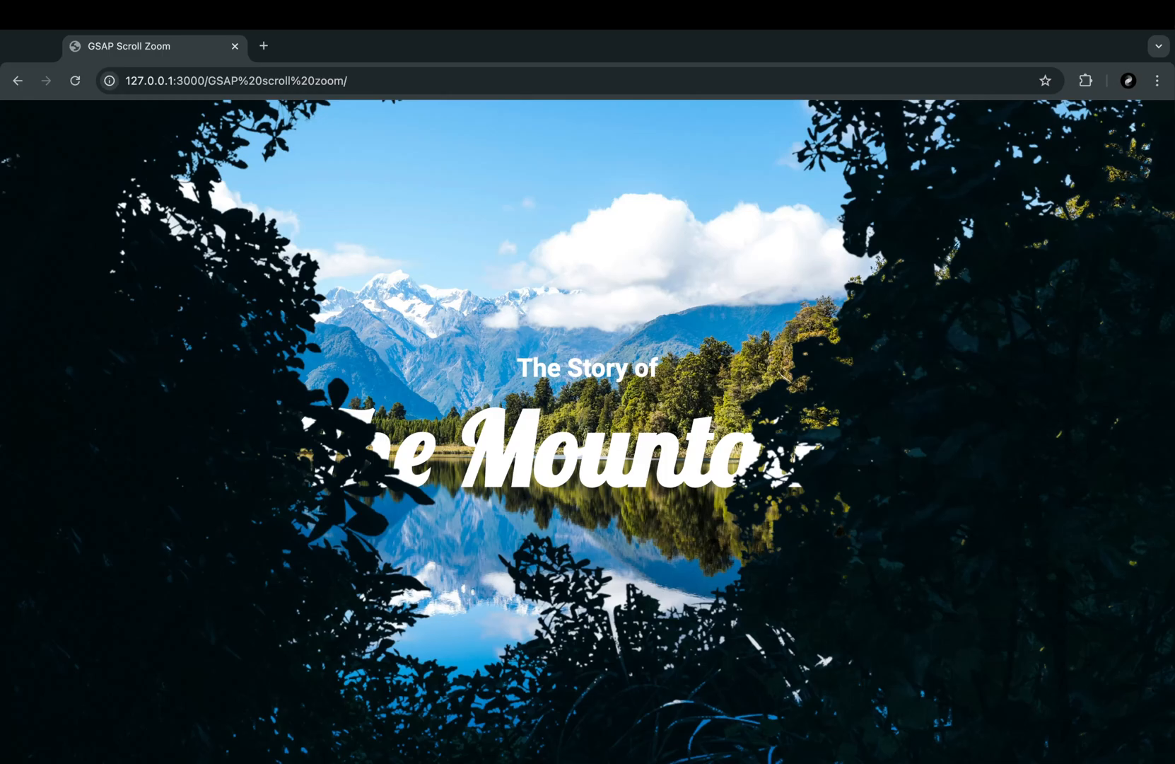
Scroll through the finished mountain scroll-zoom demo page to watch the effect.
{"action": "scroll", "scroll_direction": "down", "scroll_amount": 3}
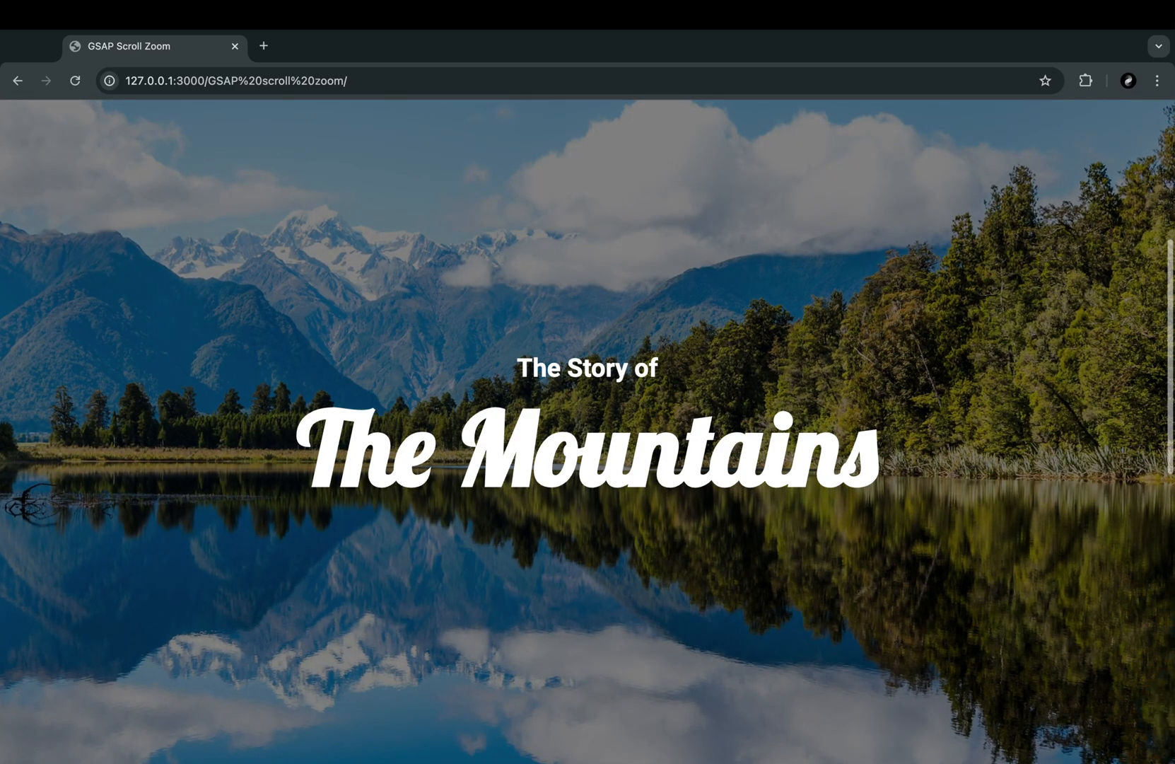
{"action": "scroll", "scroll_direction": "down", "scroll_amount": 3}
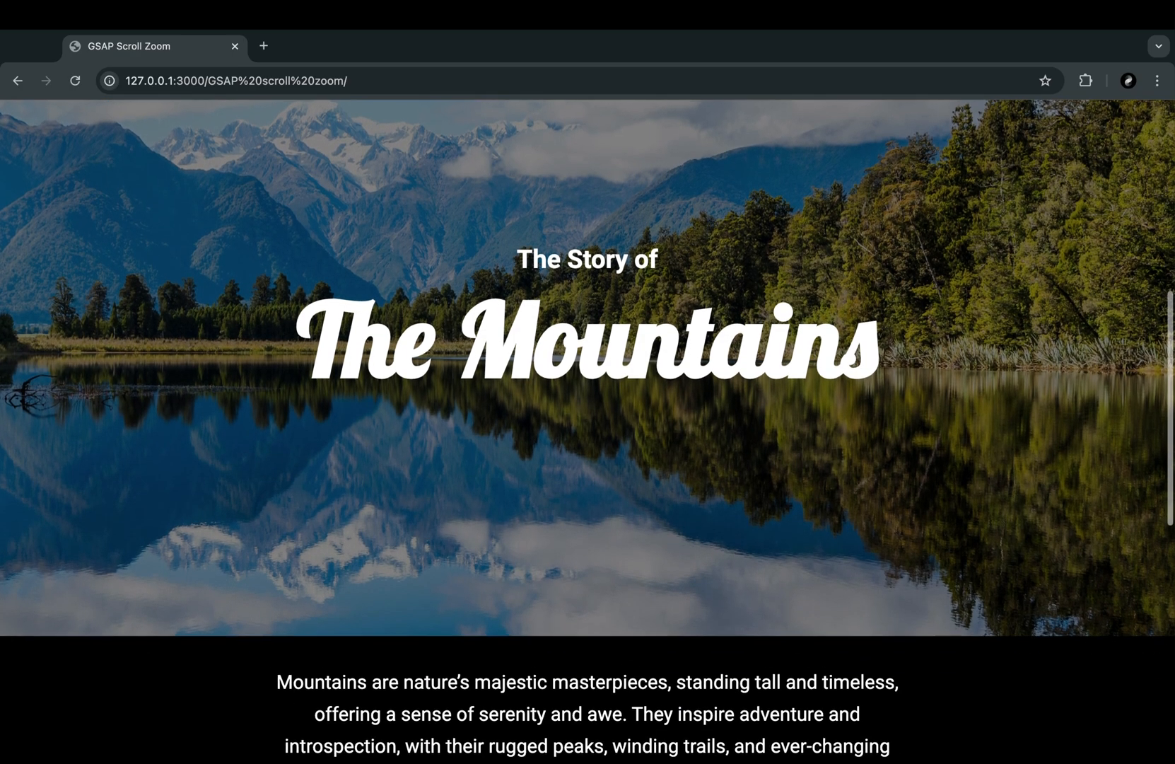
{"action": "scroll", "scroll_direction": "down", "scroll_amount": 3}
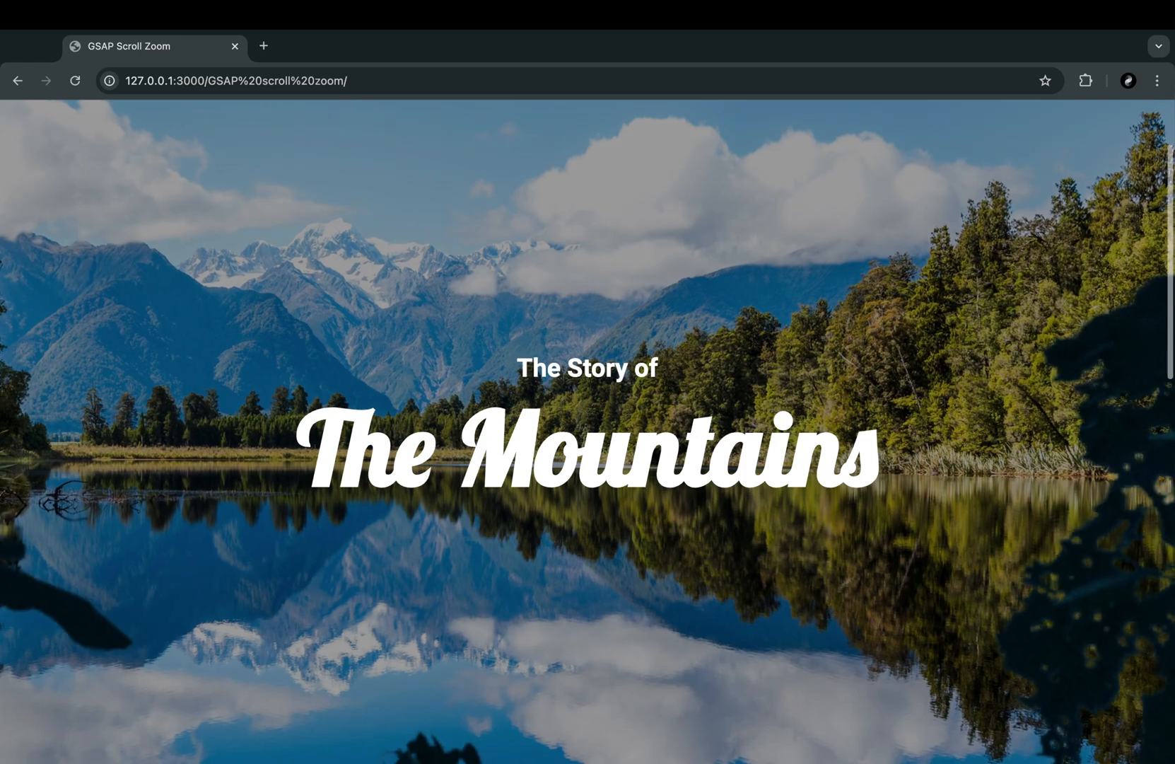
{"action": "scroll", "scroll_direction": "down", "scroll_amount": 3}
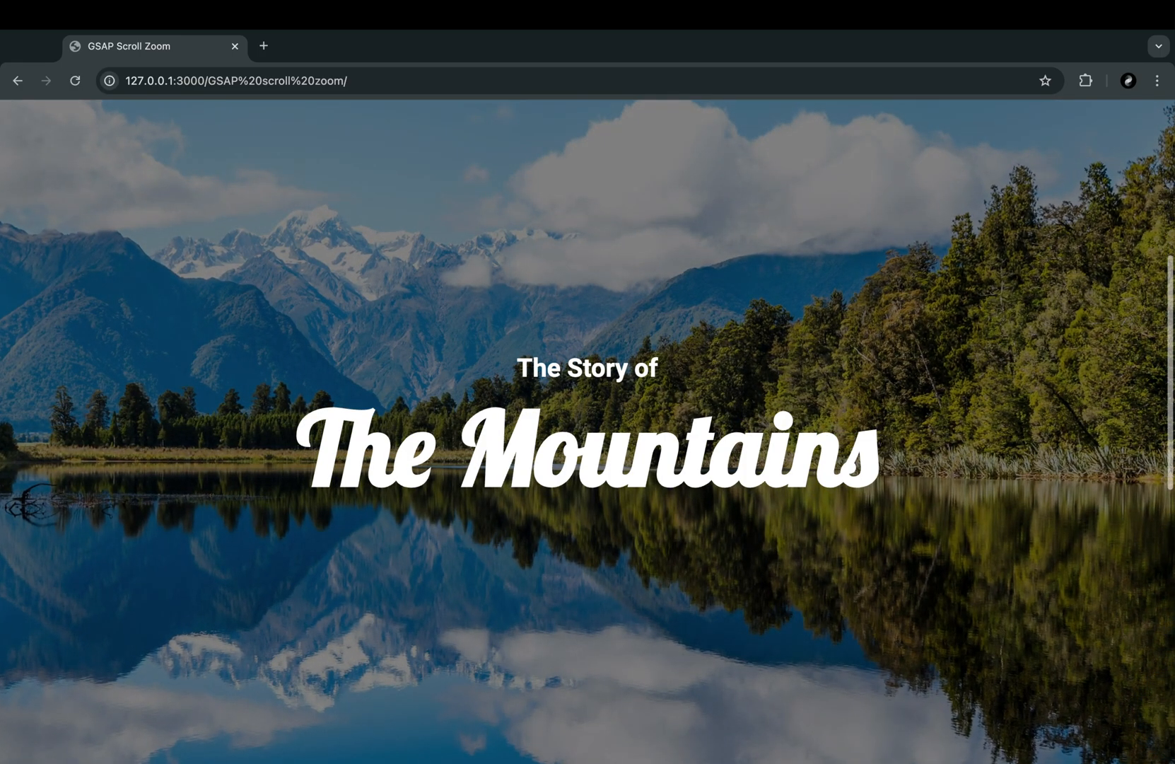
{"action": "scroll", "scroll_direction": "down", "scroll_amount": 3}
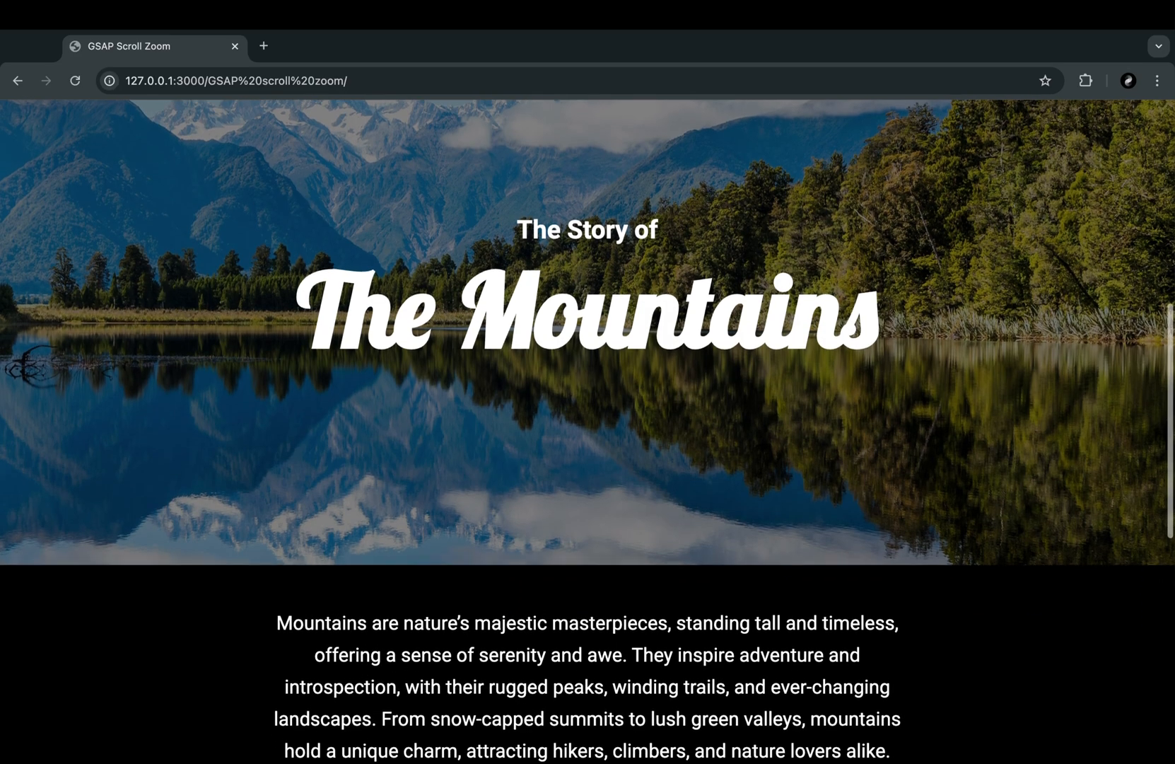
{"action": "scroll", "scroll_direction": "down", "scroll_amount": 3}
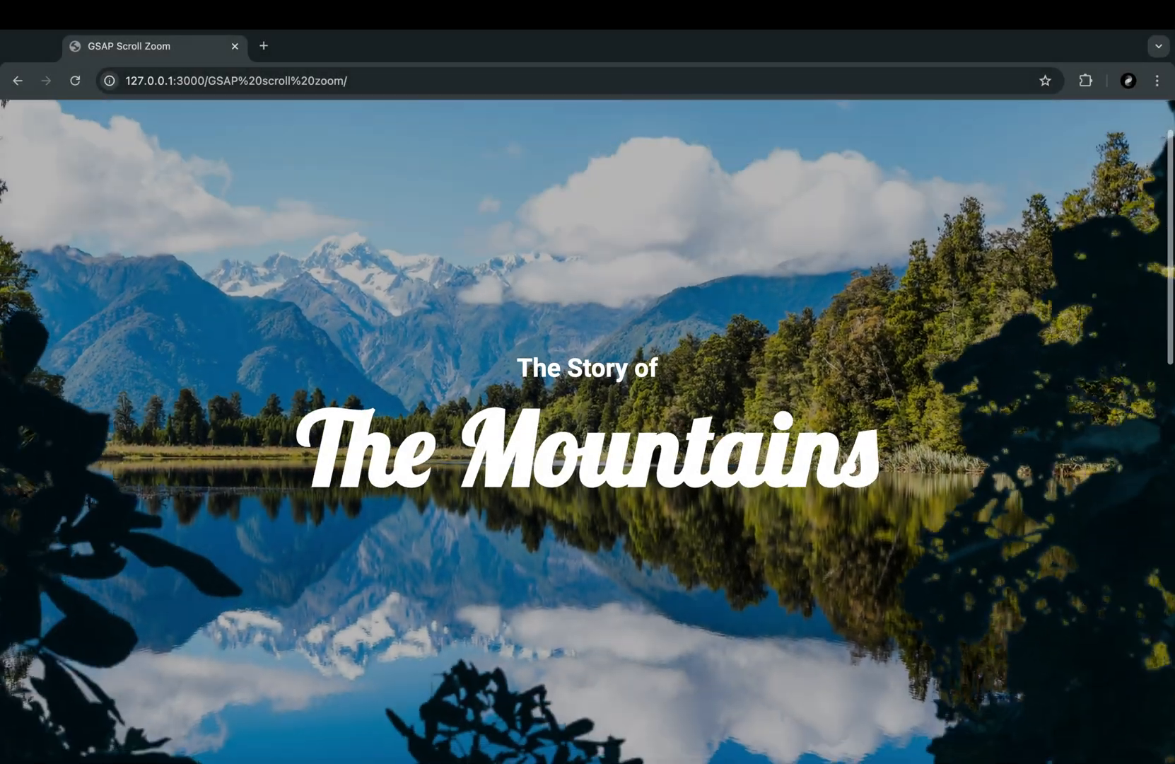
{"action": "scroll", "scroll_direction": "down", "scroll_amount": 3}
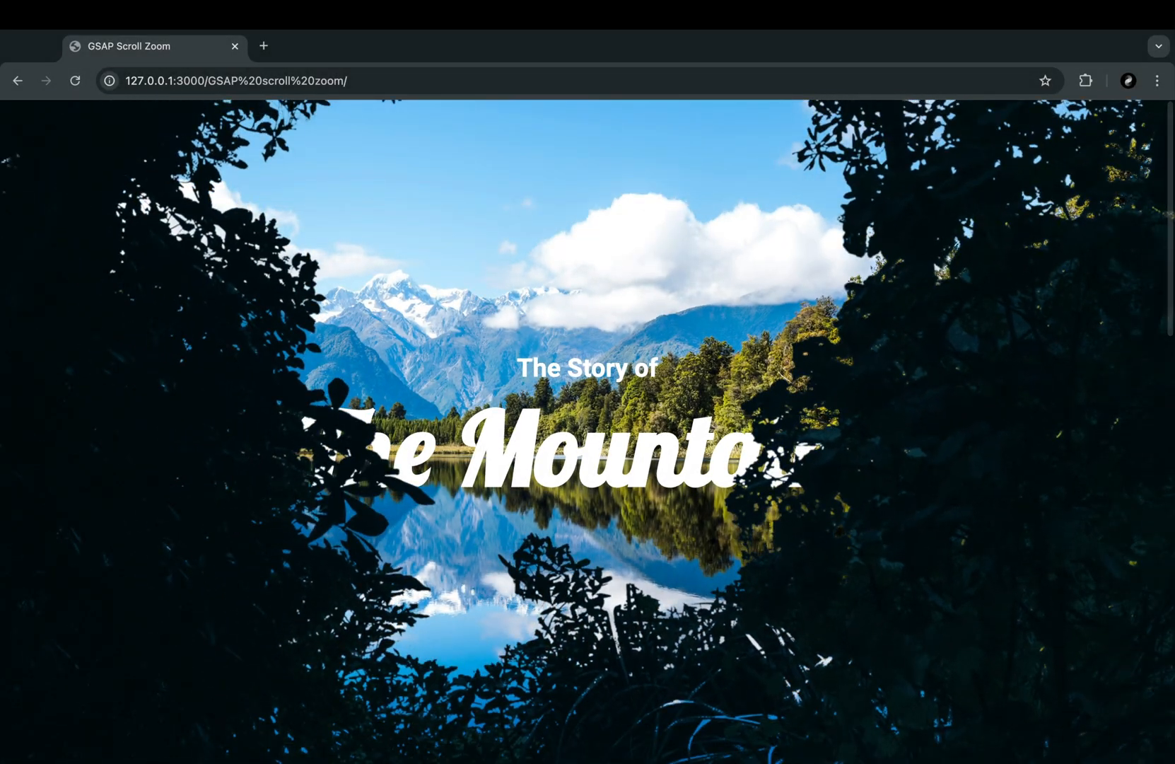
{"action": "scroll", "scroll_direction": "down", "scroll_amount": 3}
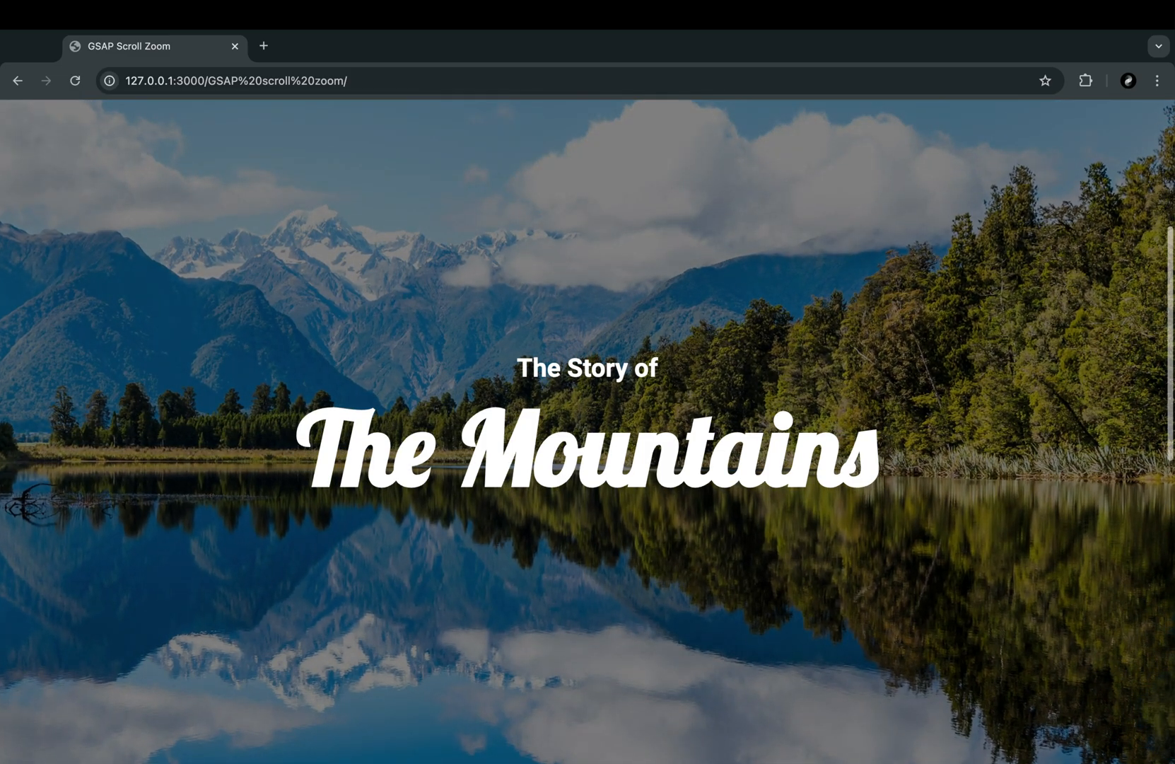
{"action": "scroll", "scroll_direction": "down", "scroll_amount": 3}
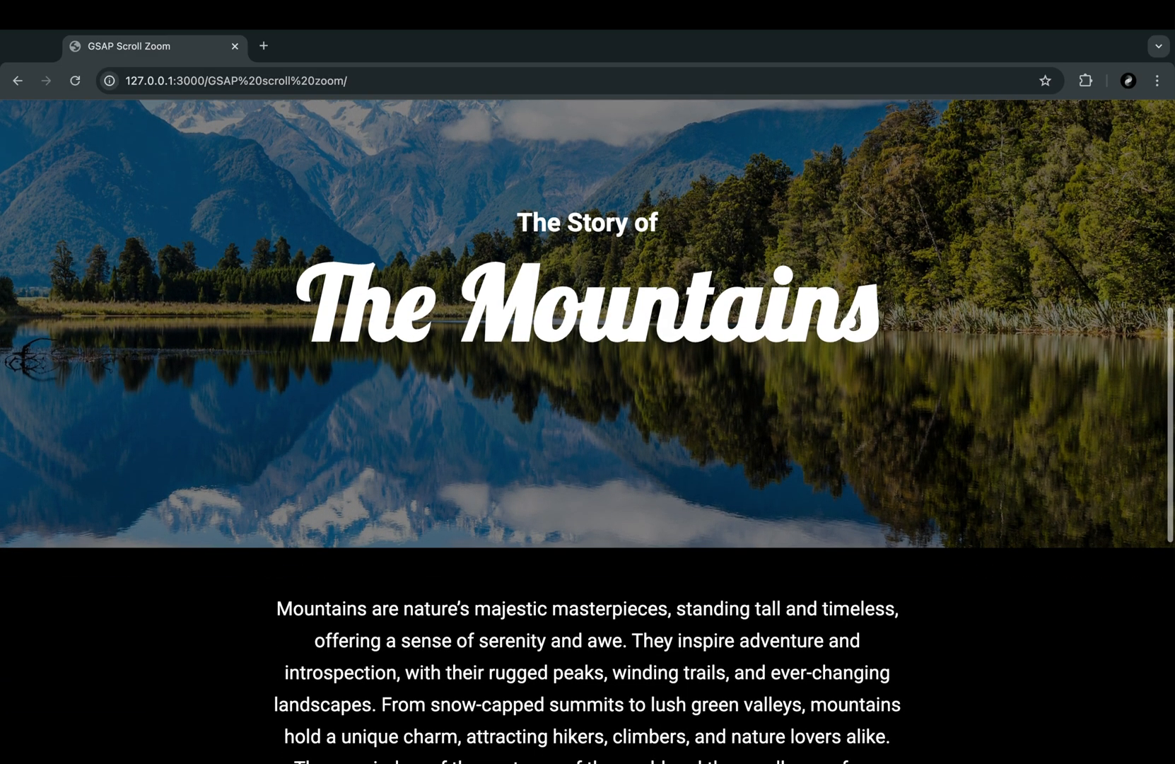
{"action": "scroll", "scroll_direction": "down", "scroll_amount": 3}
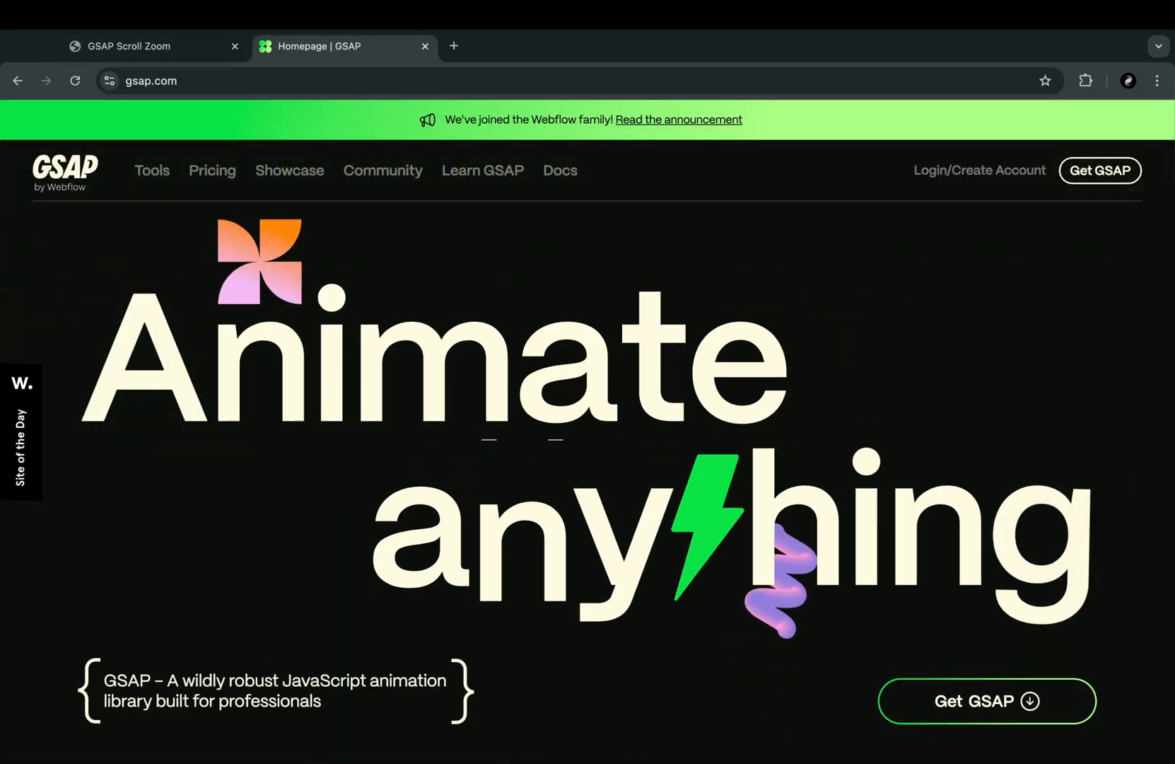
Open GSAP's Installation docs and show the CDN script tag in the Install Helper.
{"action": "left_click", "coordinate": [560, 170]}
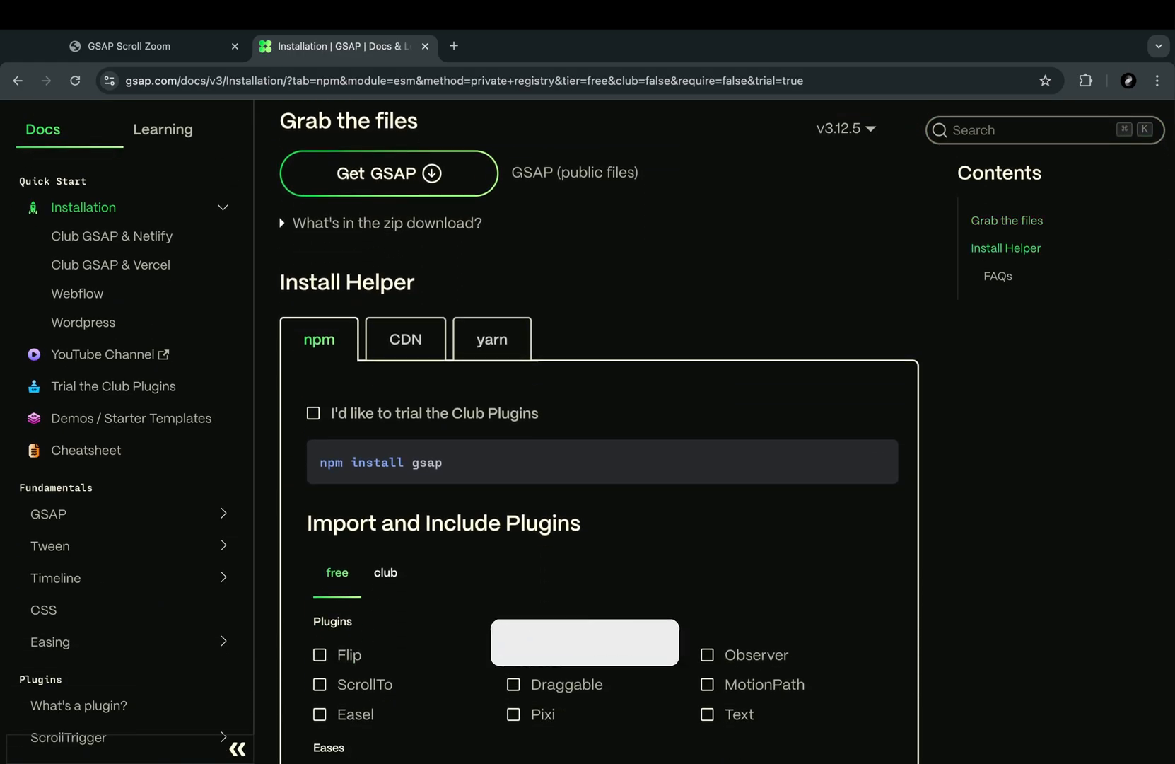
{"action": "left_click", "coordinate": [403, 339]}
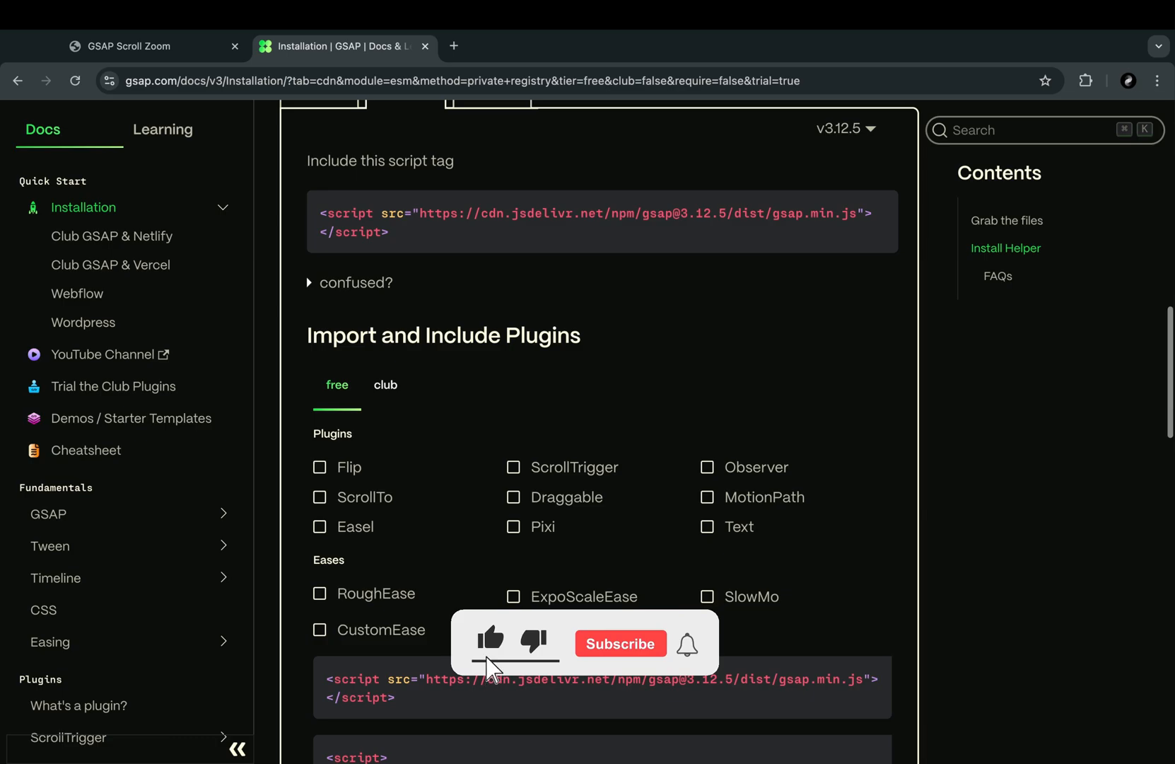
{"action": "left_click", "coordinate": [514, 467]}
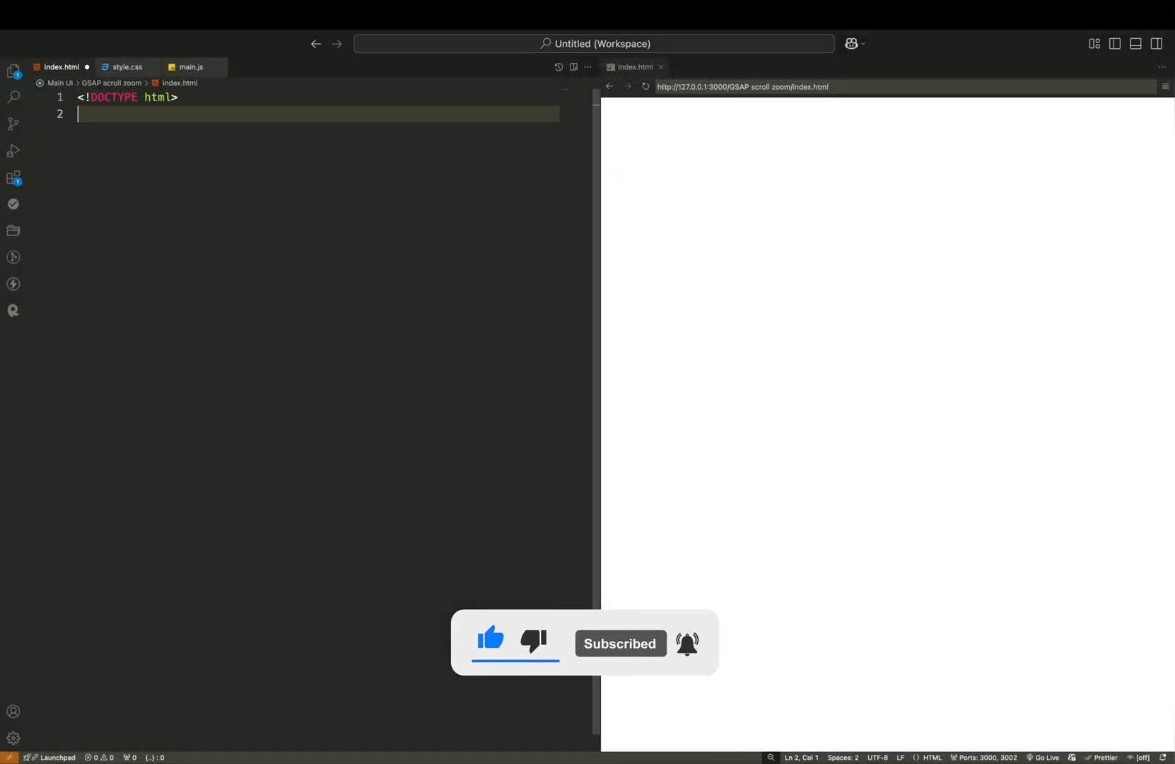
Add the html lang="en" tag and a viewport meta with width=device-width, initial-scale=1.0.
{"action": "type", "text": "<html lang=\"en\">"}
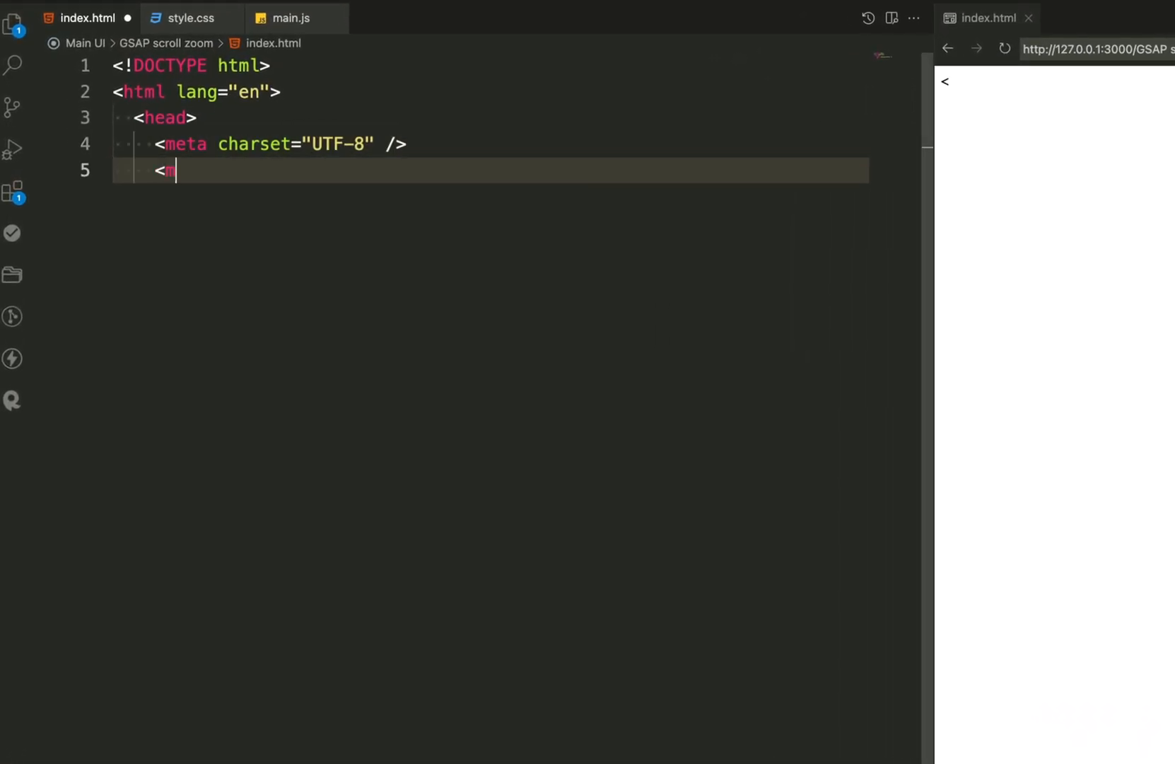
{"action": "type", "text": "eta name=\"viewport\""}
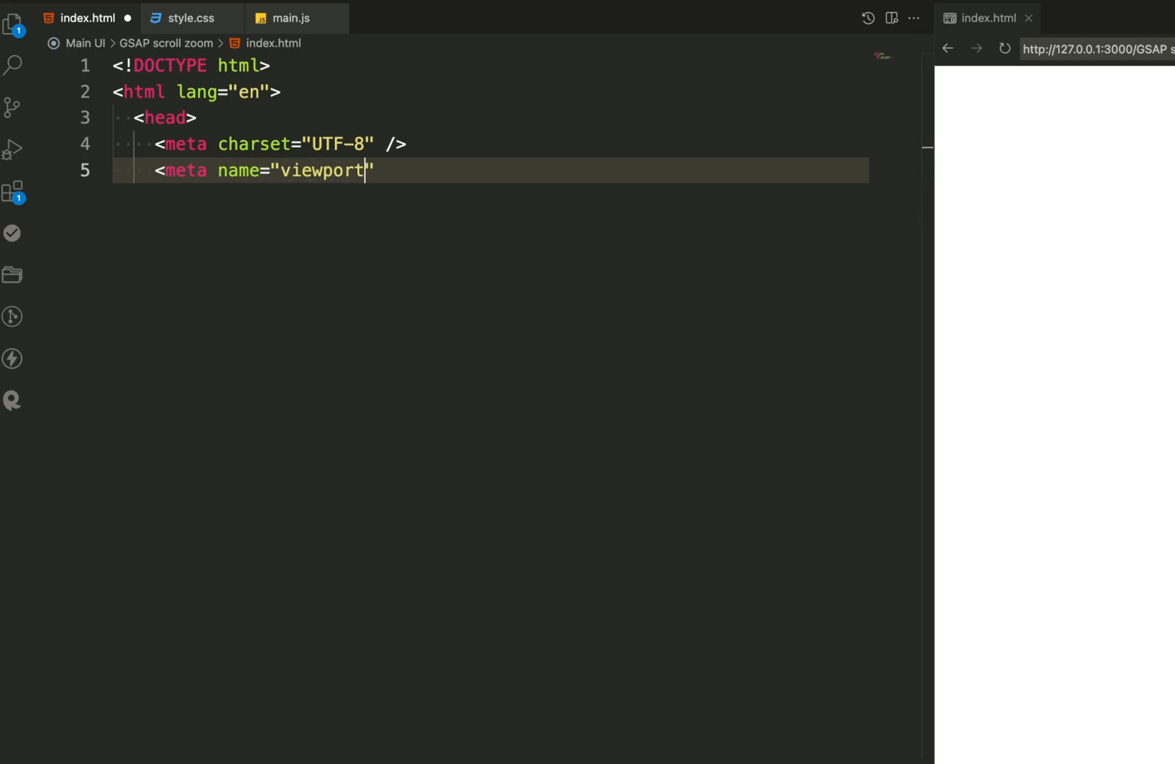
{"action": "type", "text": "content=\"width"}
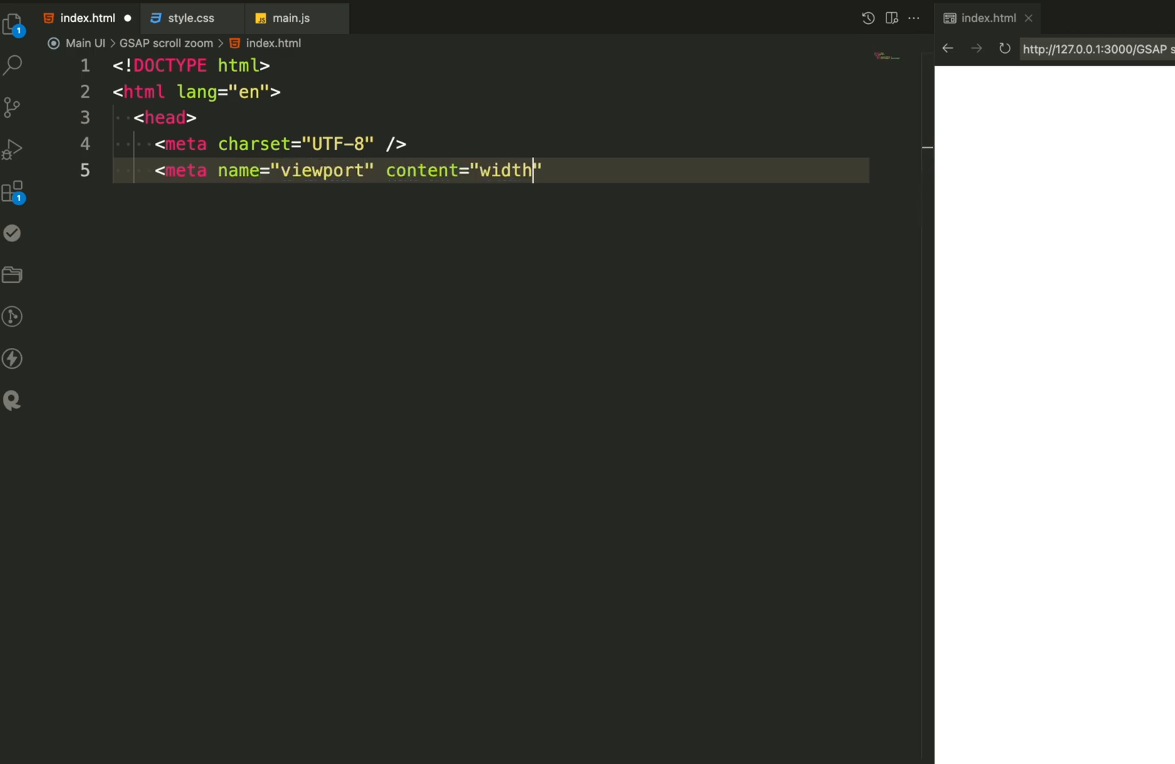
{"action": "type", "text": "=device-width, init"}
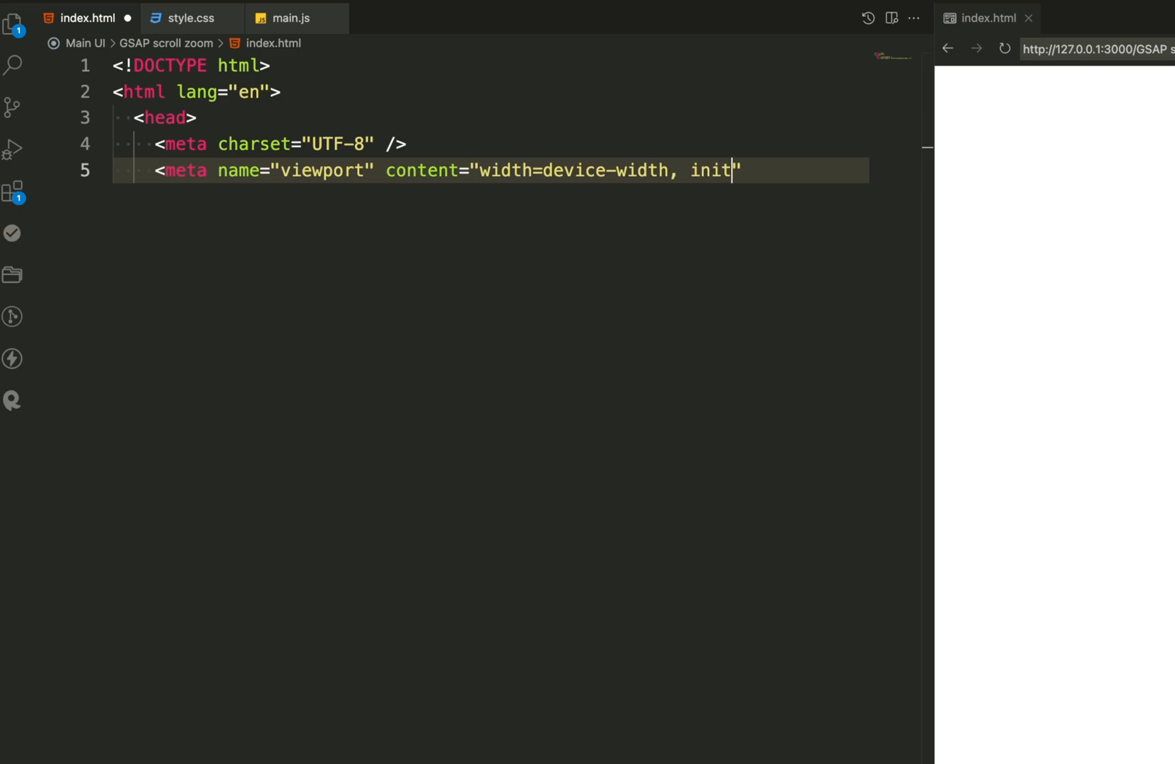
{"action": "type", "text": "ial-scale=1.0\" />"}
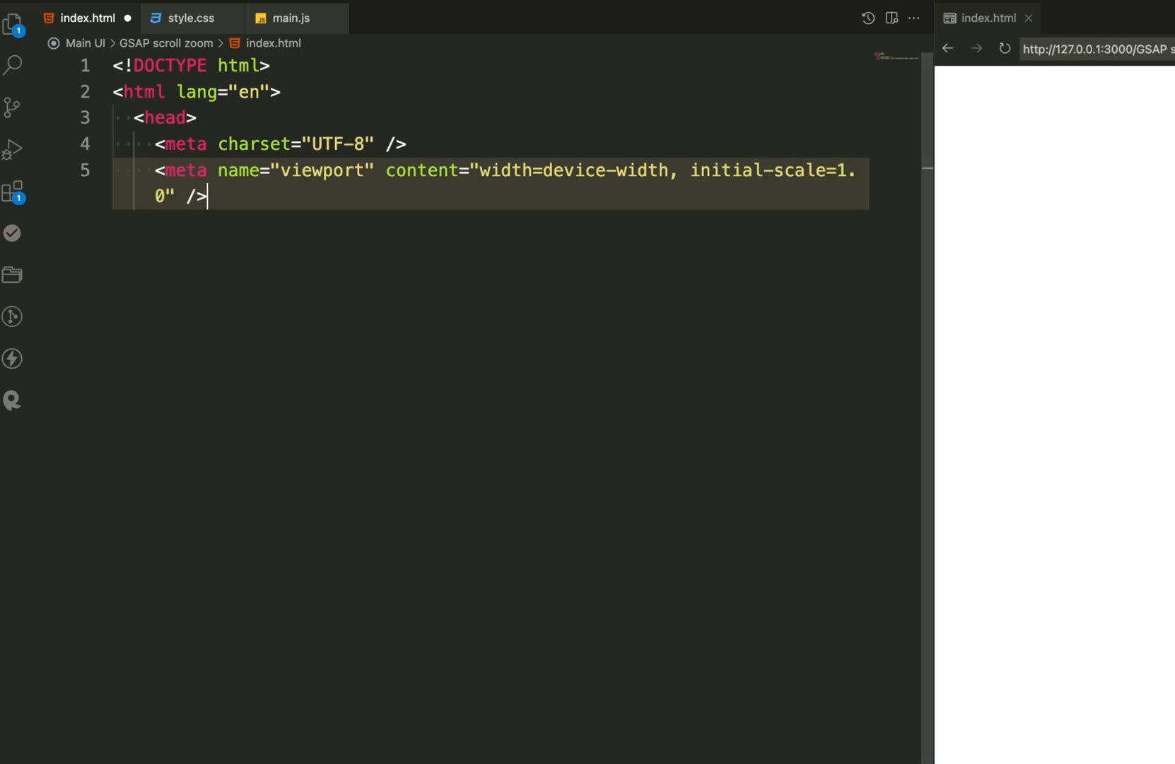
Add the title 'GSAP Scroll Zoom' and a style.css stylesheet link, then close the head.
{"action": "type", "text": "<title>GSAP Scro"}
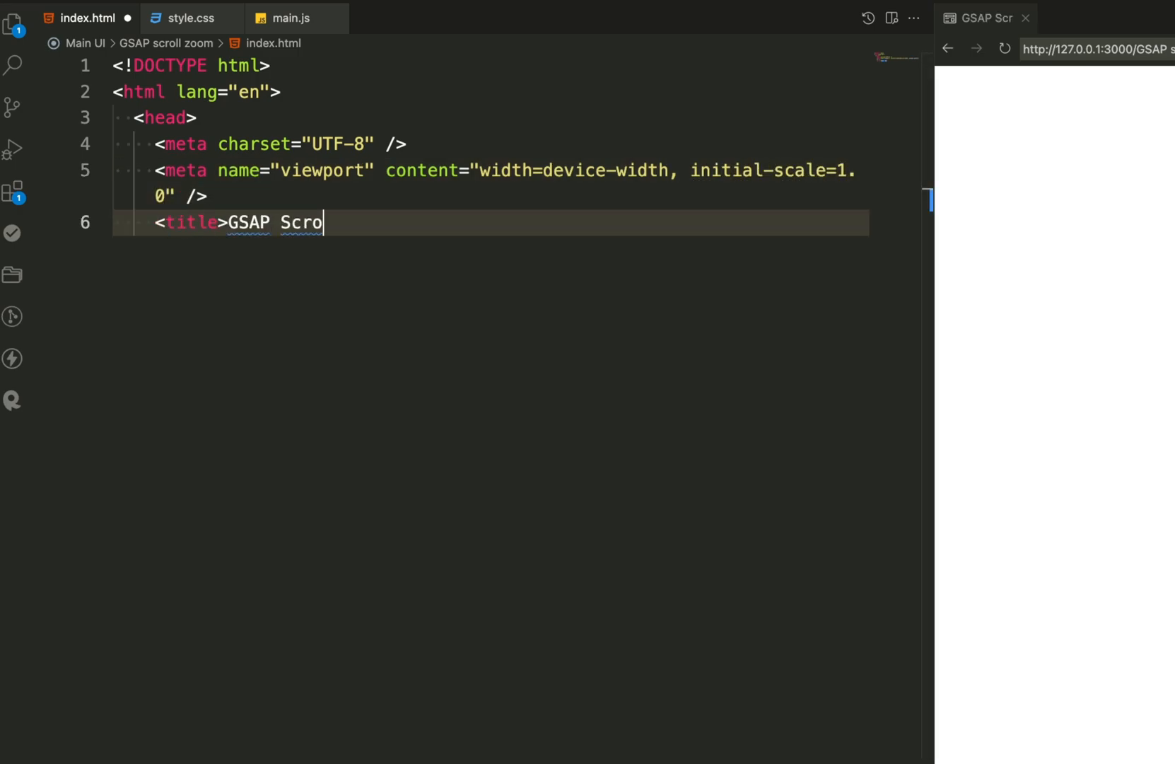
{"action": "type", "text": "ll Zoom</title>"}
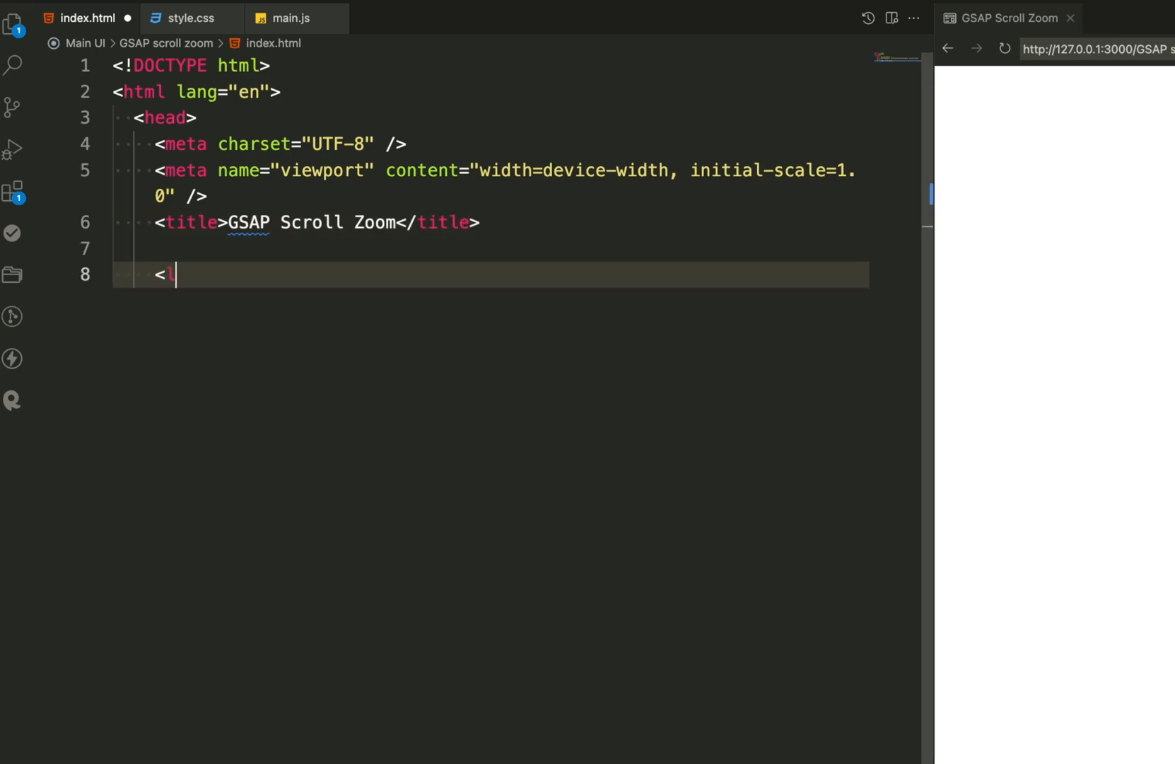
{"action": "type", "text": "link rel=\"stylesheet\" hr"}
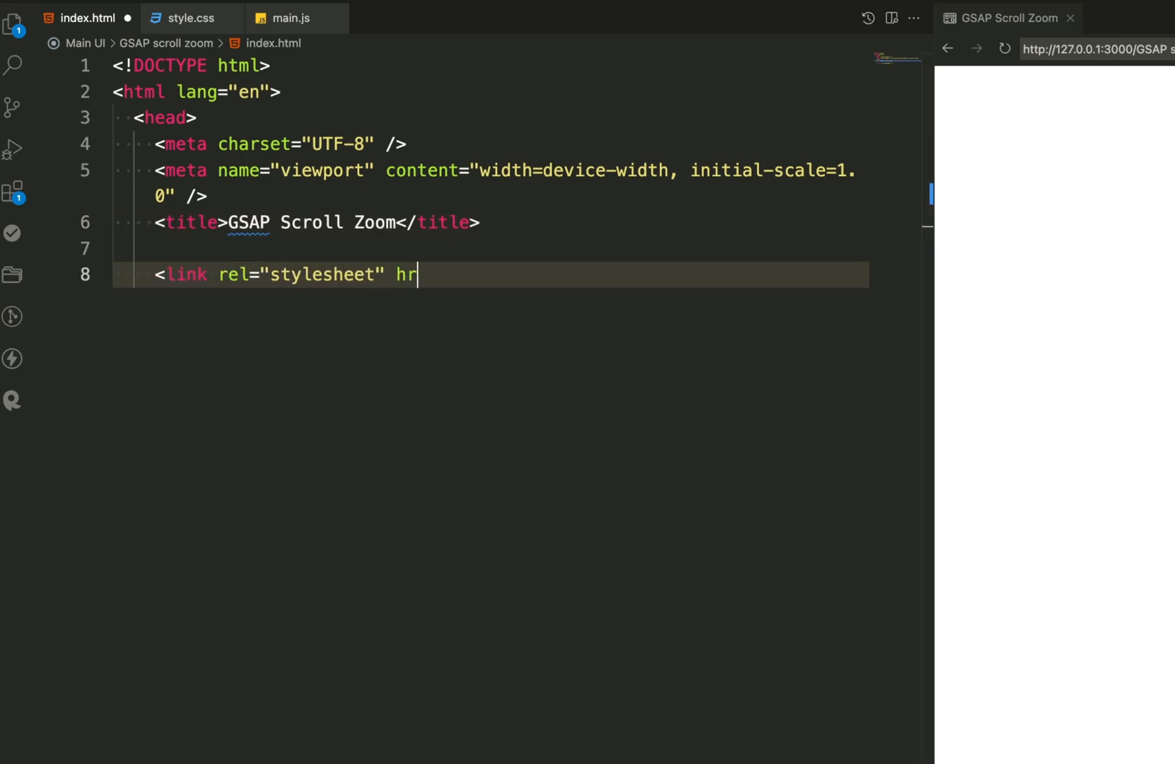
{"action": "type", "text": "ef=\"style.css\" />"}
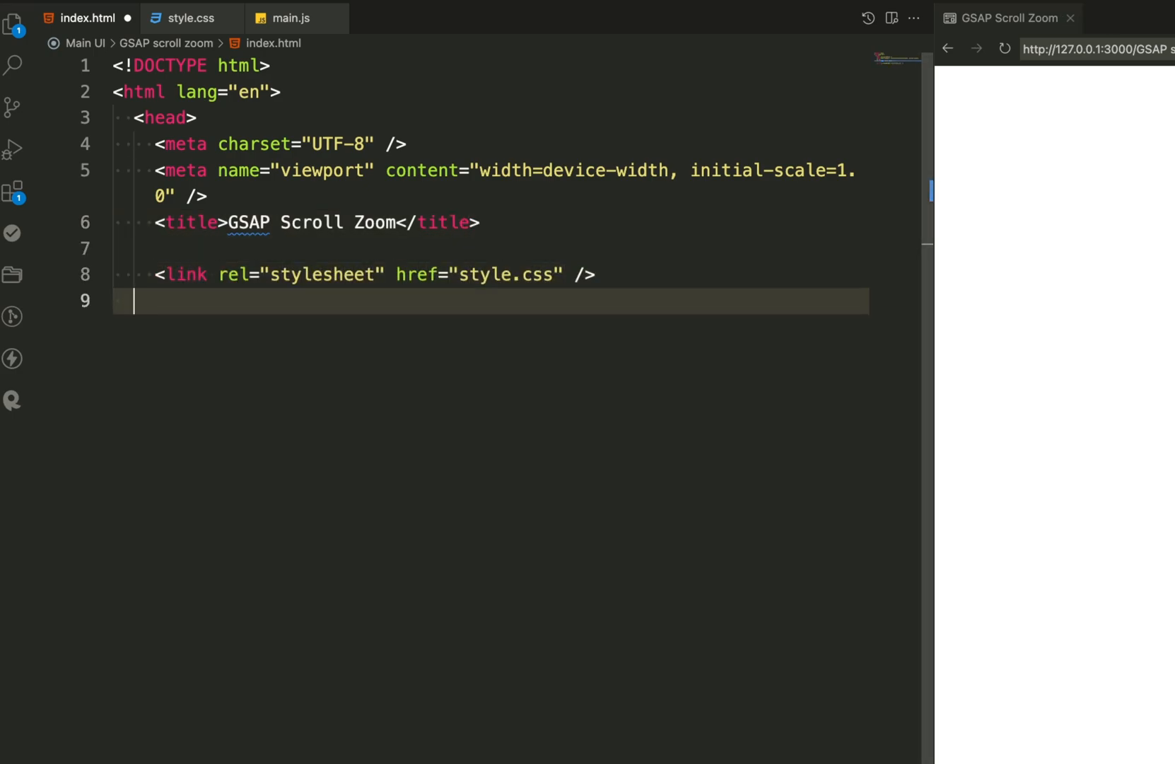
{"action": "type", "text": "</head>"}
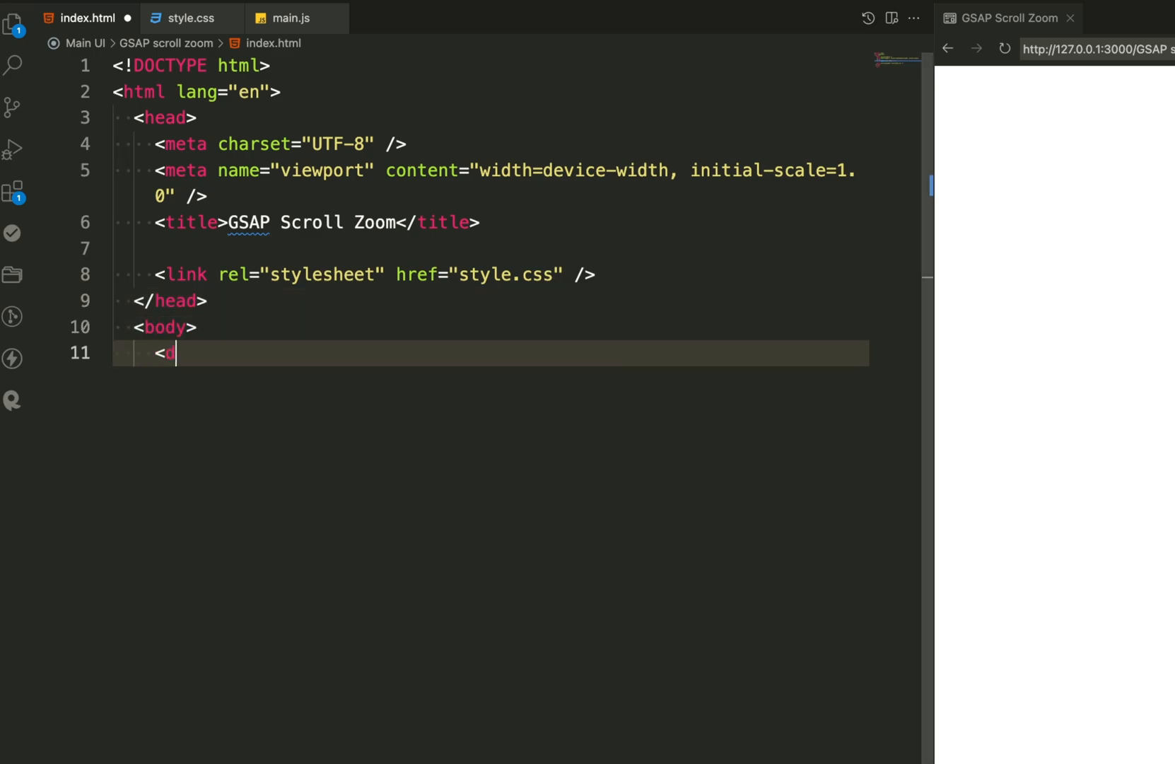
Add the wrapper with the intro heading div, then a content div with a hero section.
{"action": "type", "text": "iv class=\"wrapper\">"}
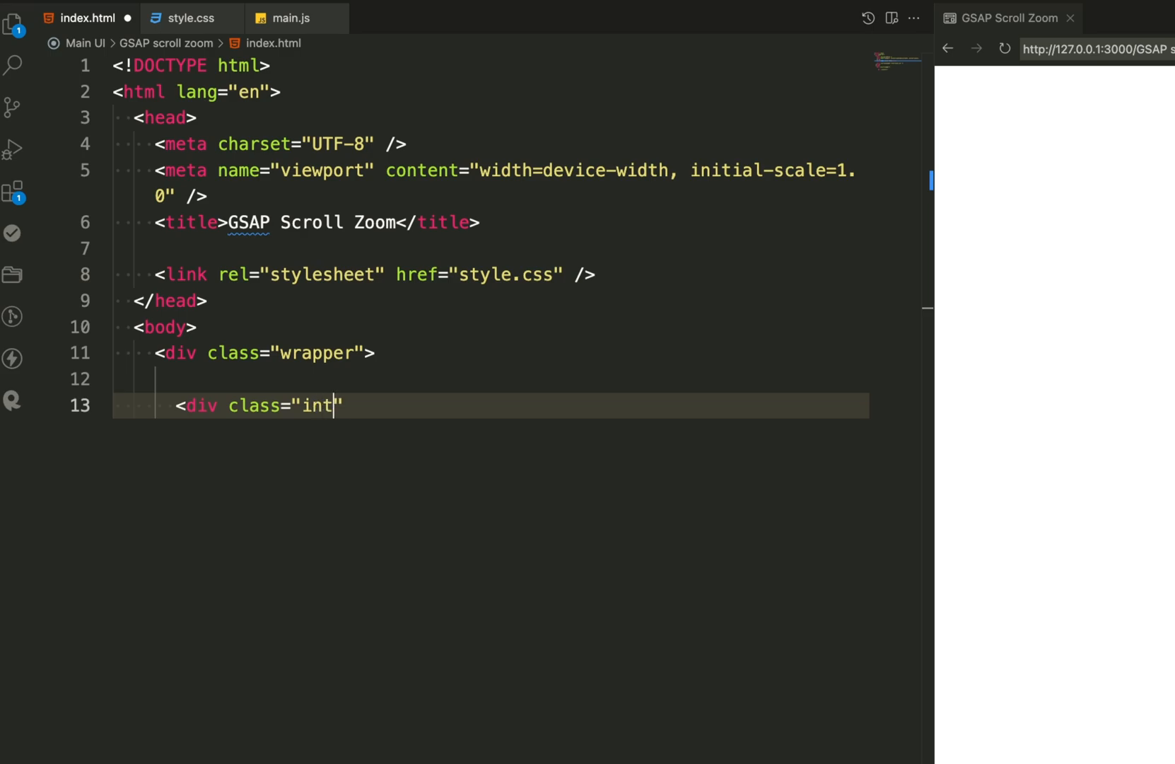
{"action": "type", "text": "ro\">"}
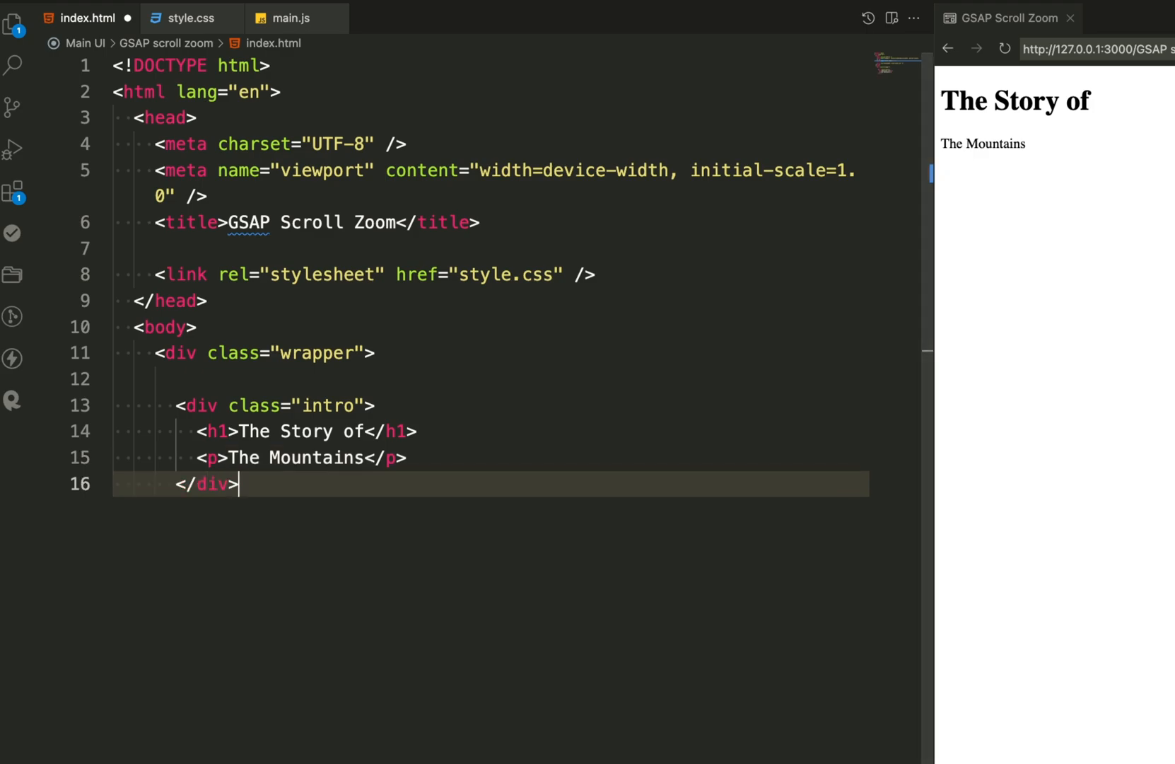
{"action": "type", "text": "<div class=\"content\">"}
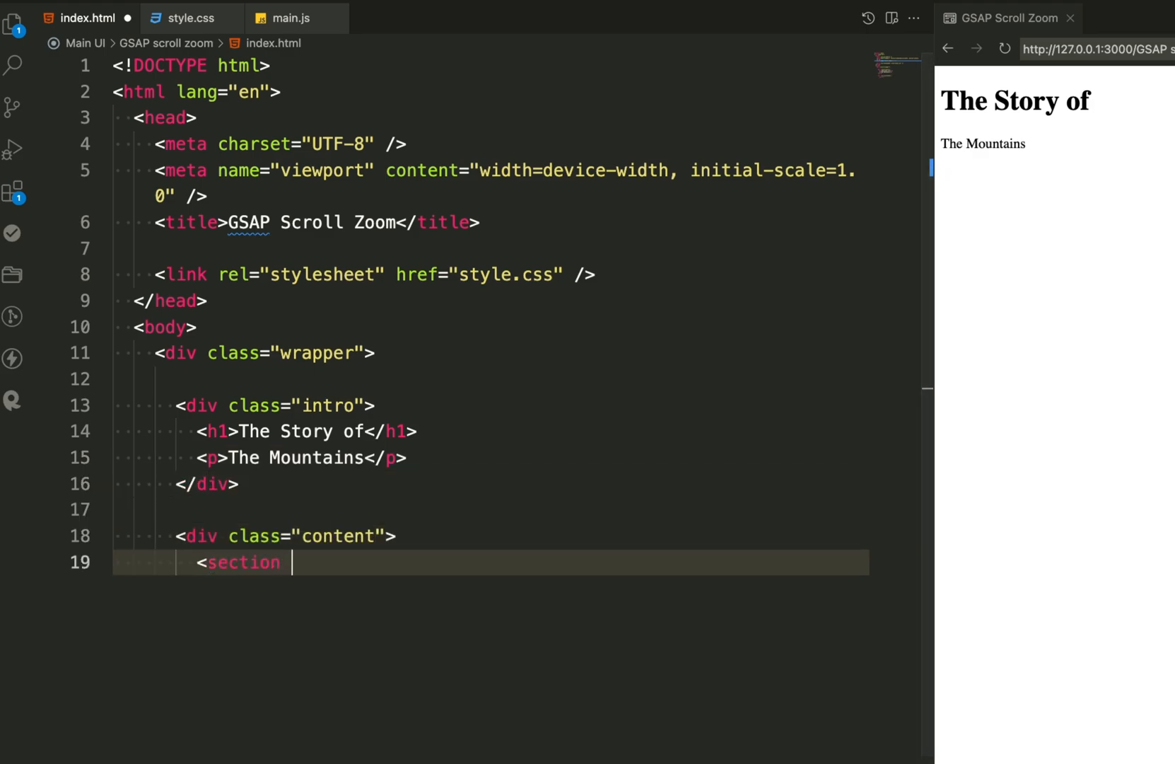
{"action": "type", "text": "class=\"section hero-section\"></section>"}
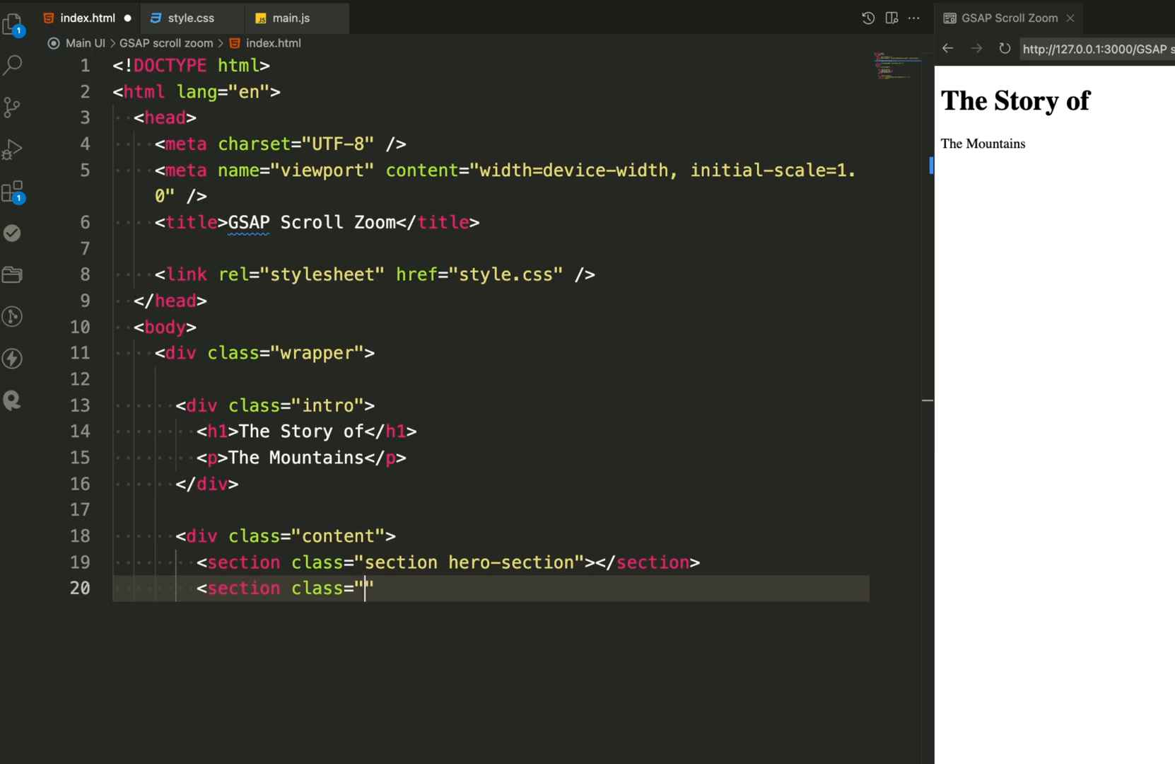
Add the about-section with a paragraph about mountains as nature's majestic masterpieces.
{"action": "type", "text": "about-section\">"}
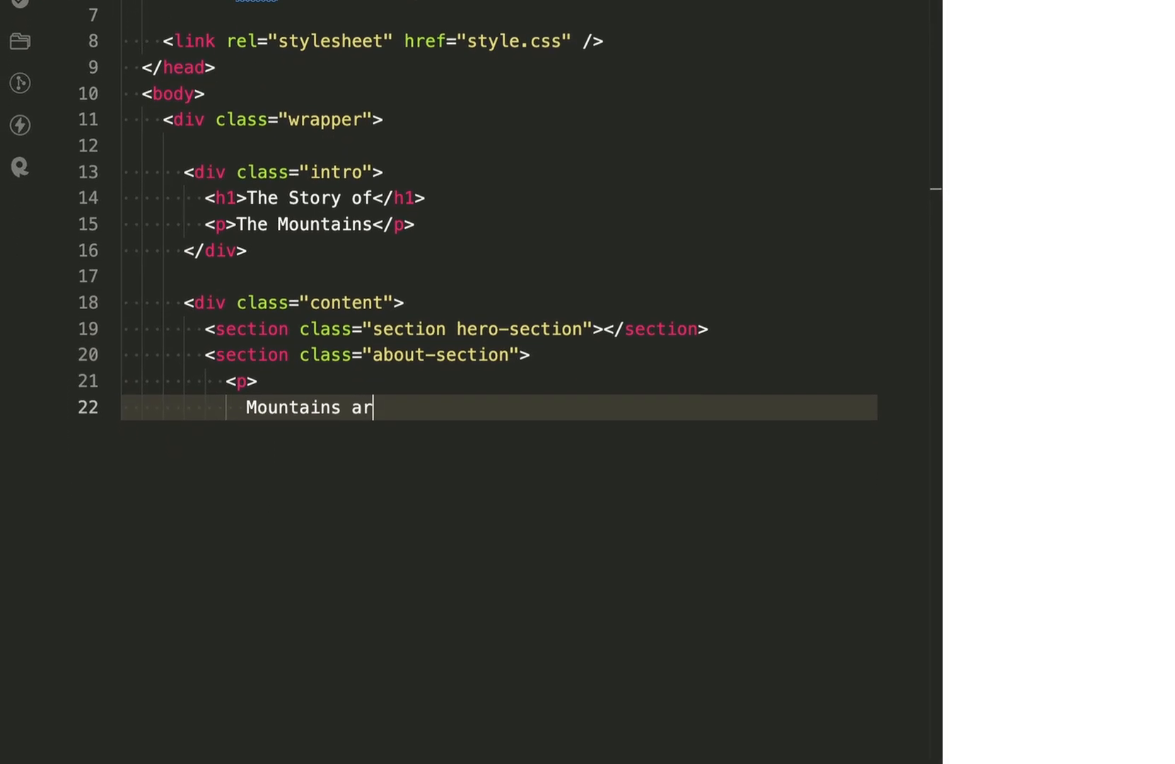
{"action": "type", "text": "e nature's majesti"}
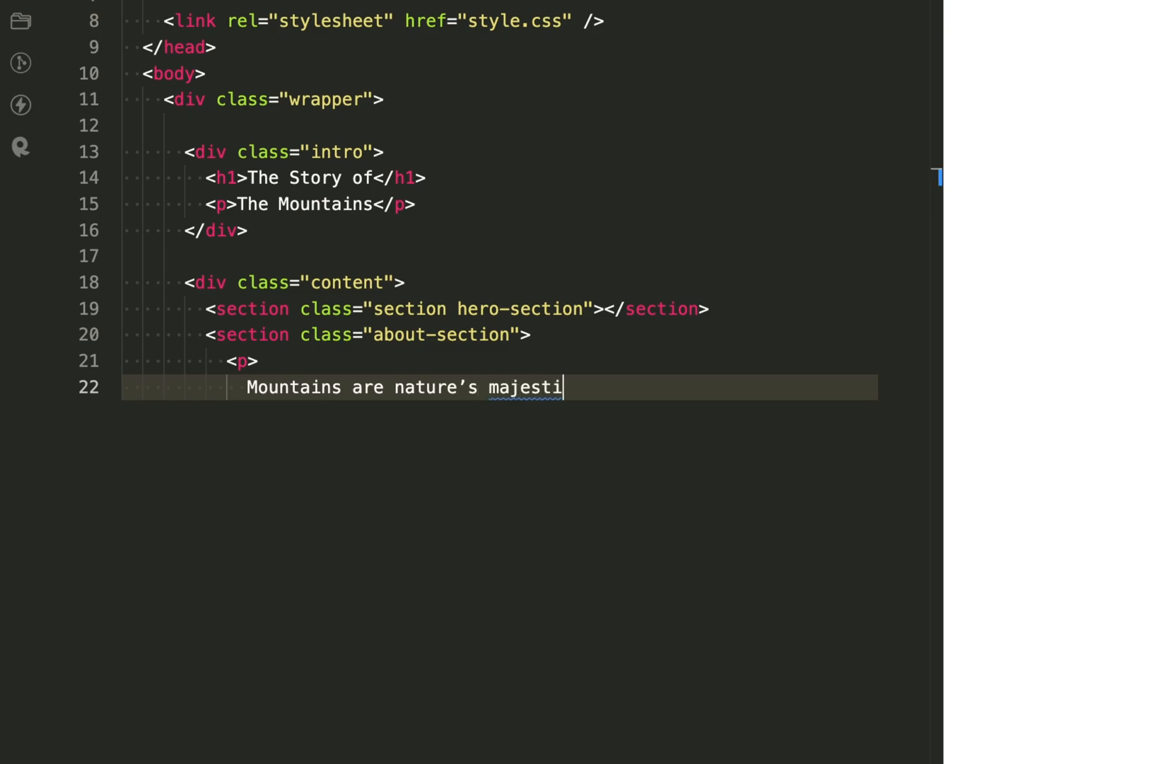
{"action": "type", "text": "c masterpieces, standing tall and"}
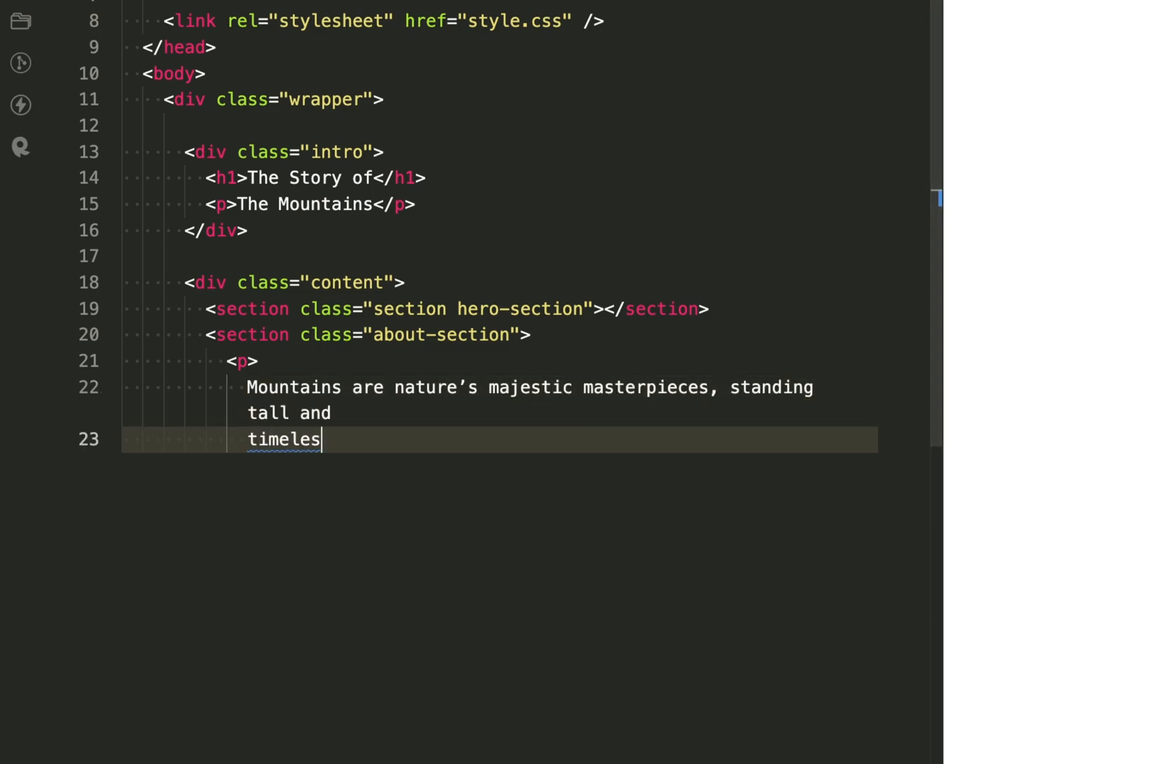
{"action": "type", "text": "s, offering a sense of serenity and awe. They inspire"}
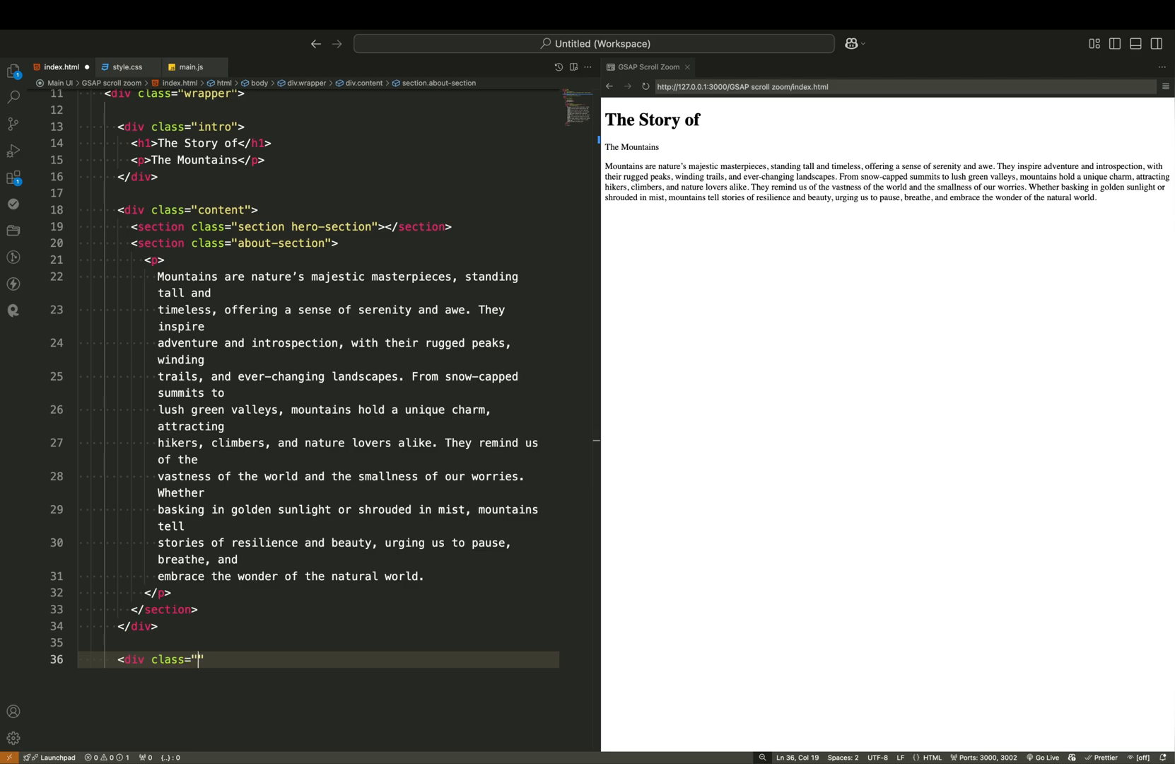
Add the leaf image-container div and jsDelivr script tags for gsap.min.js and ScrollTrigger.min.js.
{"action": "type", "text": "image-container"}
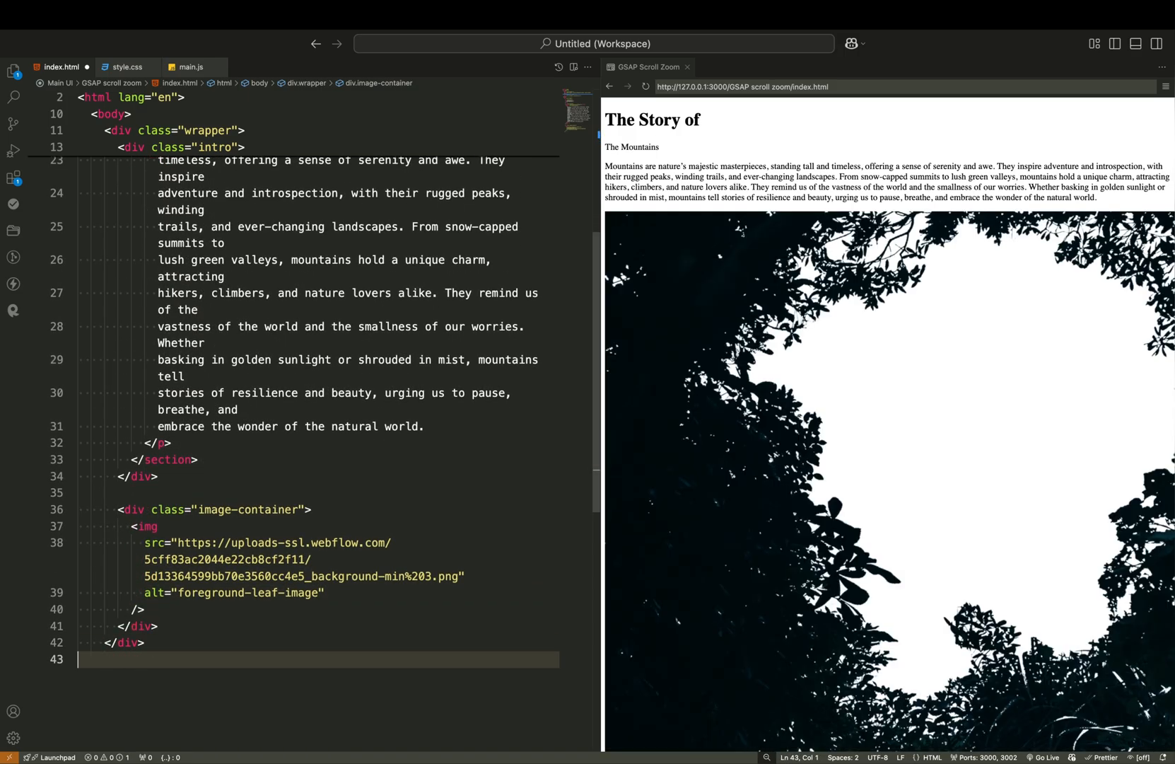
{"action": "type", "text": "<script src=\"https://cdn.jsdelivr.net/npm/gsap@3.12."}
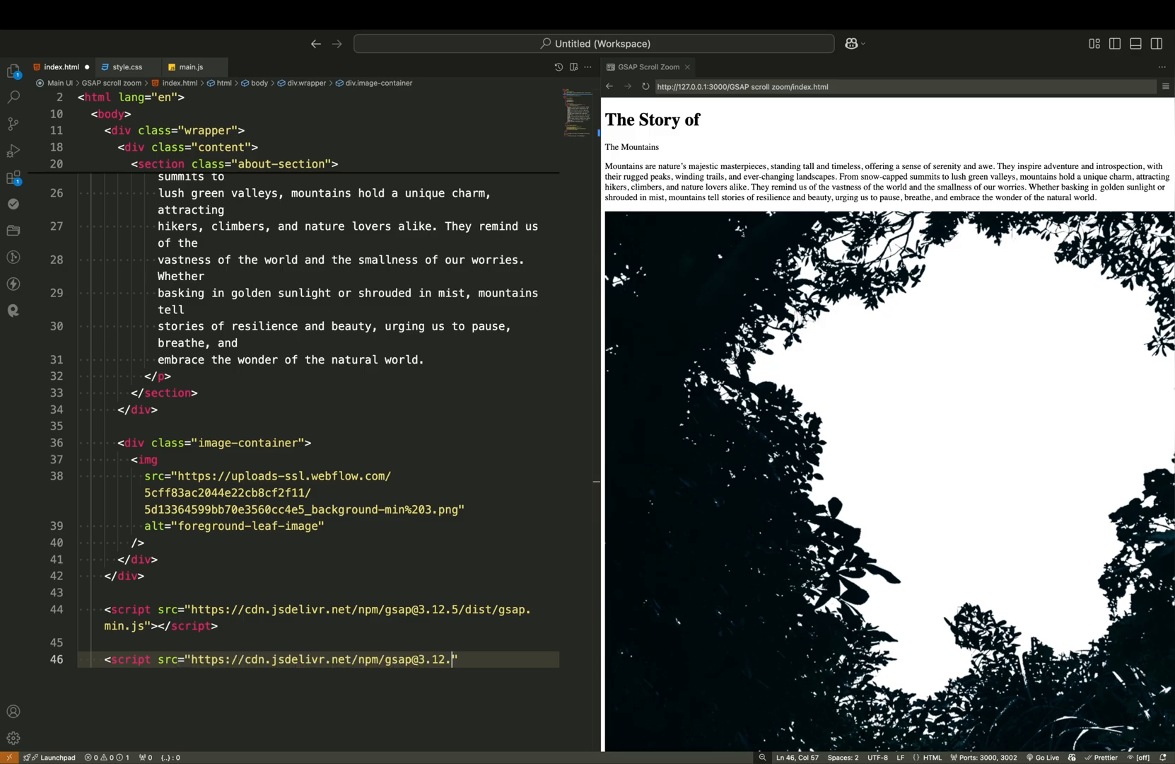
{"action": "type", "text": "5/dist/ScrollTrigger.min.js\"></scr"}
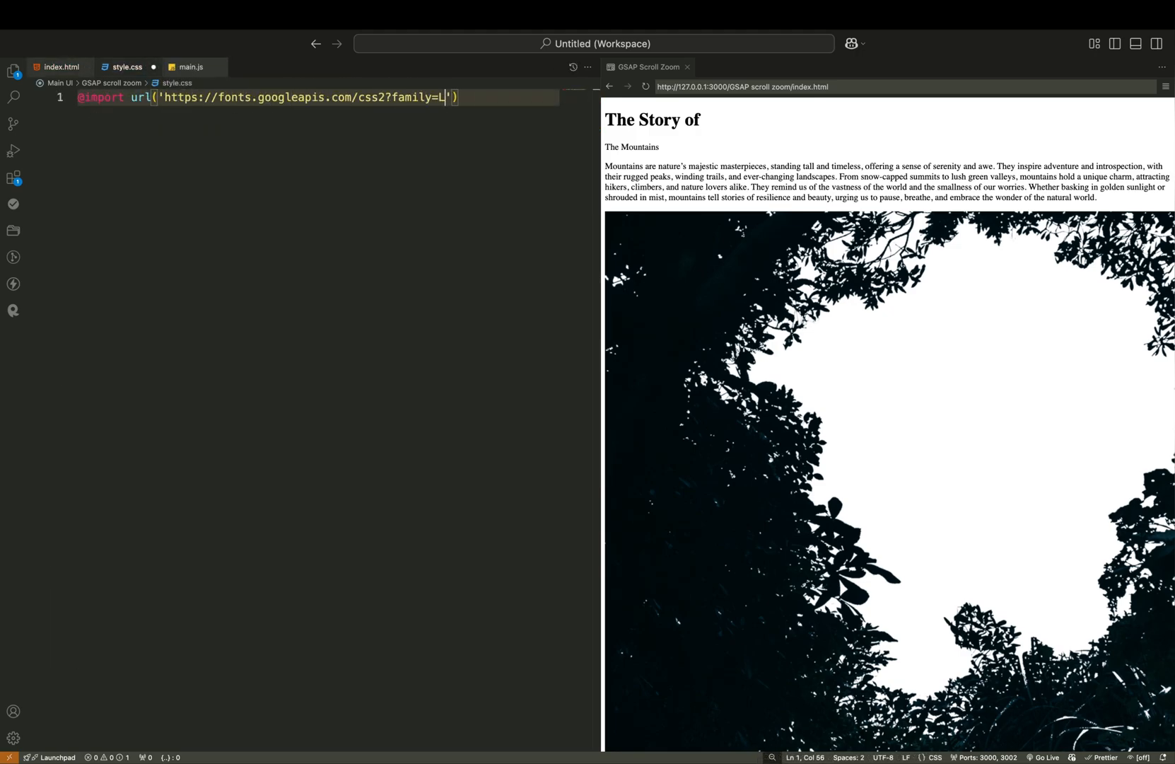
Import Lobster and Roboto fonts and style the intro, Pexels hero background and leaf container.
{"action": "type", "text": "obster&family=Roboto:ital,wght@0,100;0,300;0,400"}
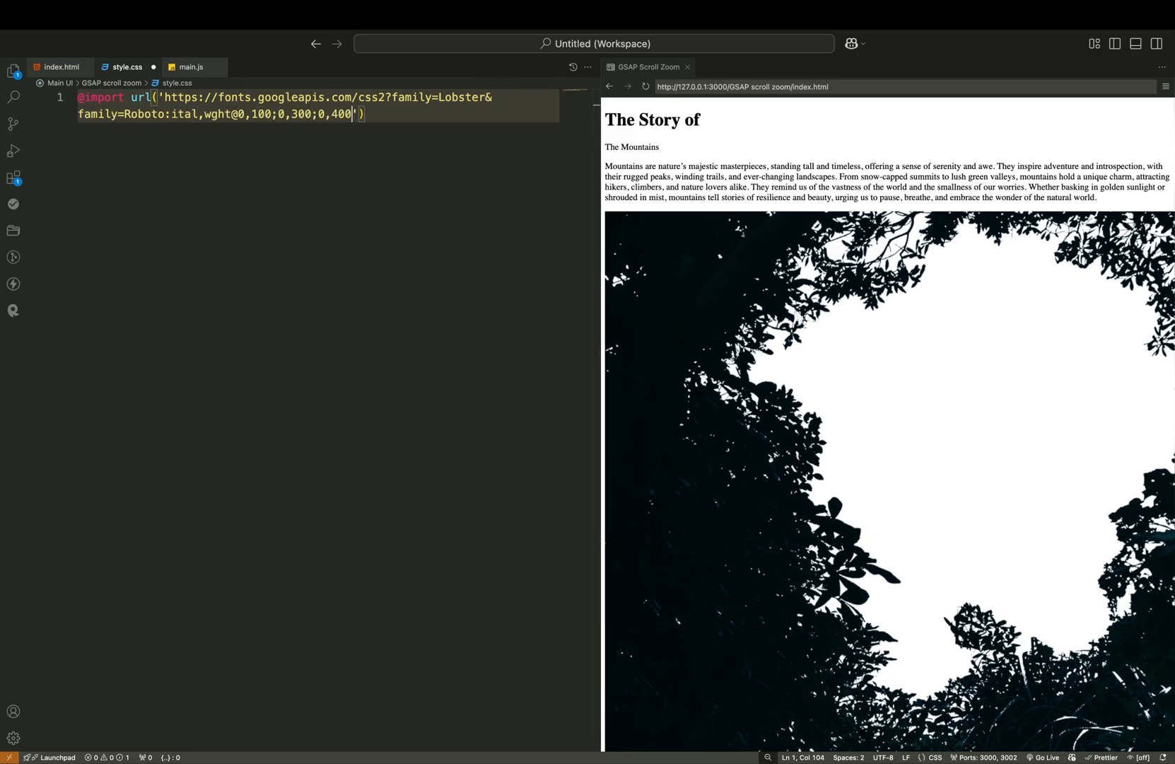
{"action": "type", "text": ";0,500;0,700;0,900;1,100;1,300;1,400;1,500;1,700"}
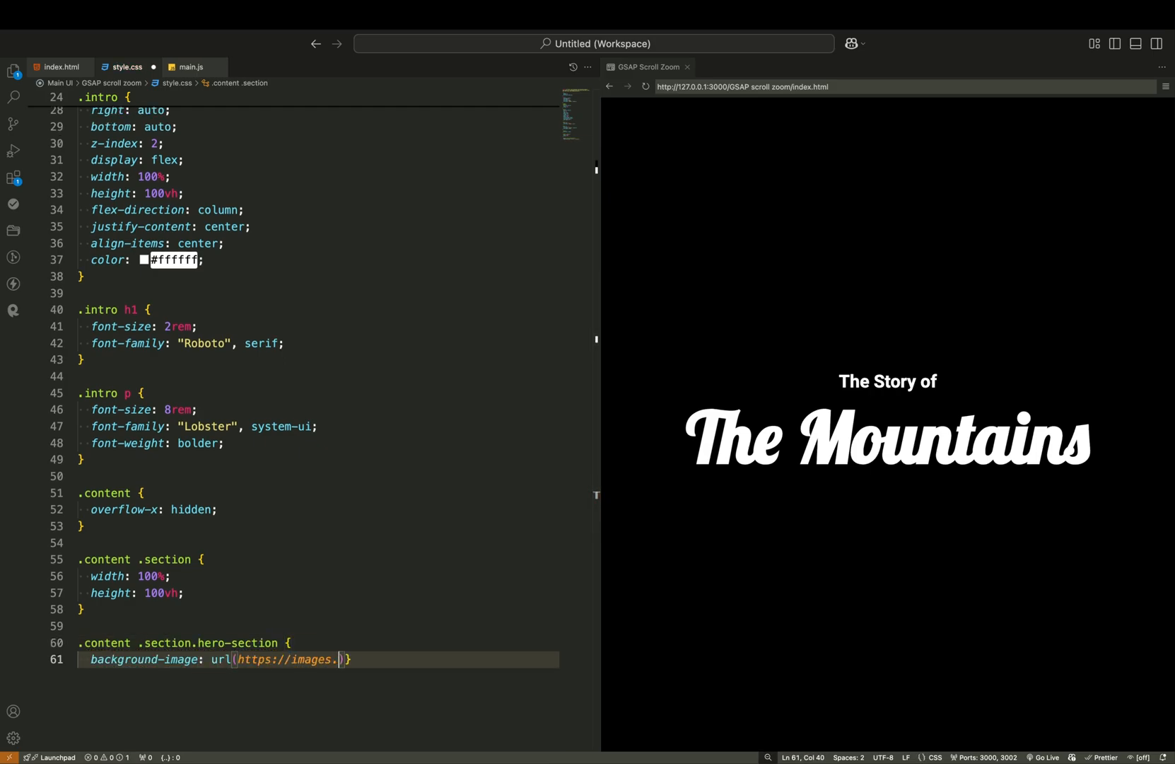
{"action": "type", "text": "pexels.com/photos/2745258/pexels-photo-2745258.jpeg"}
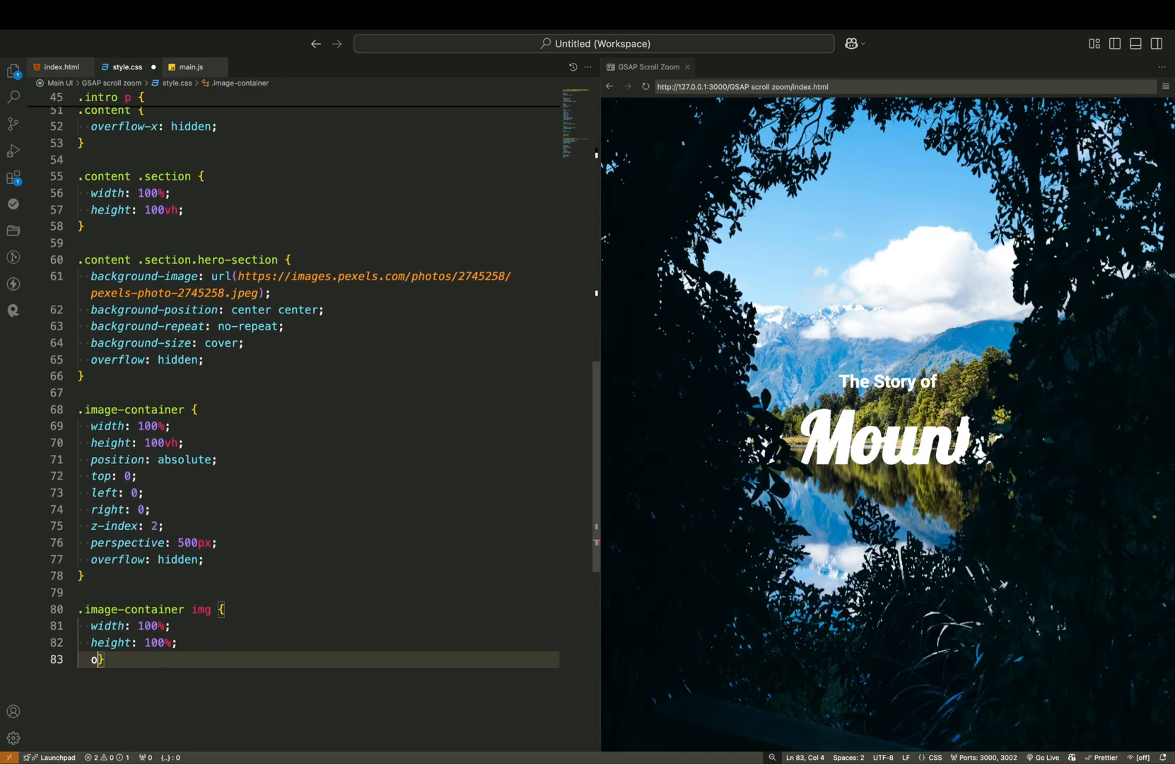
{"action": "type", "text": "bject-fit: cover;"}
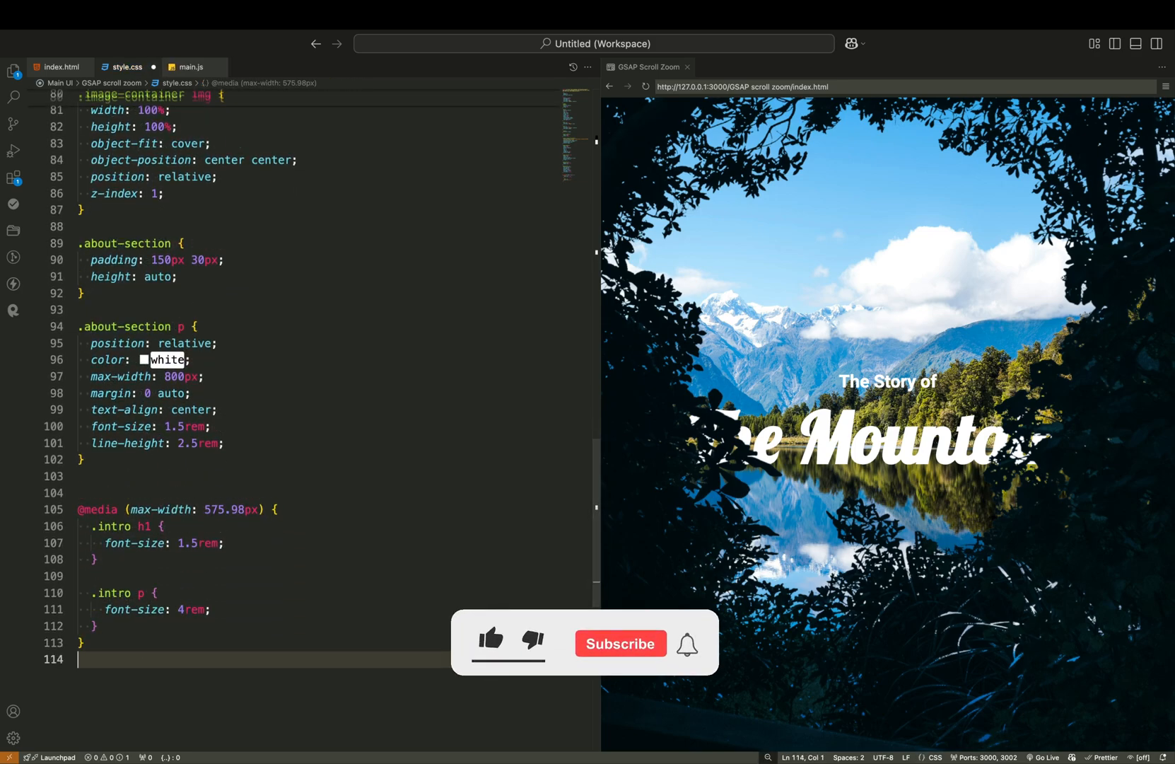
{"action": "scroll", "scroll_direction": "down", "scroll_amount": 3}
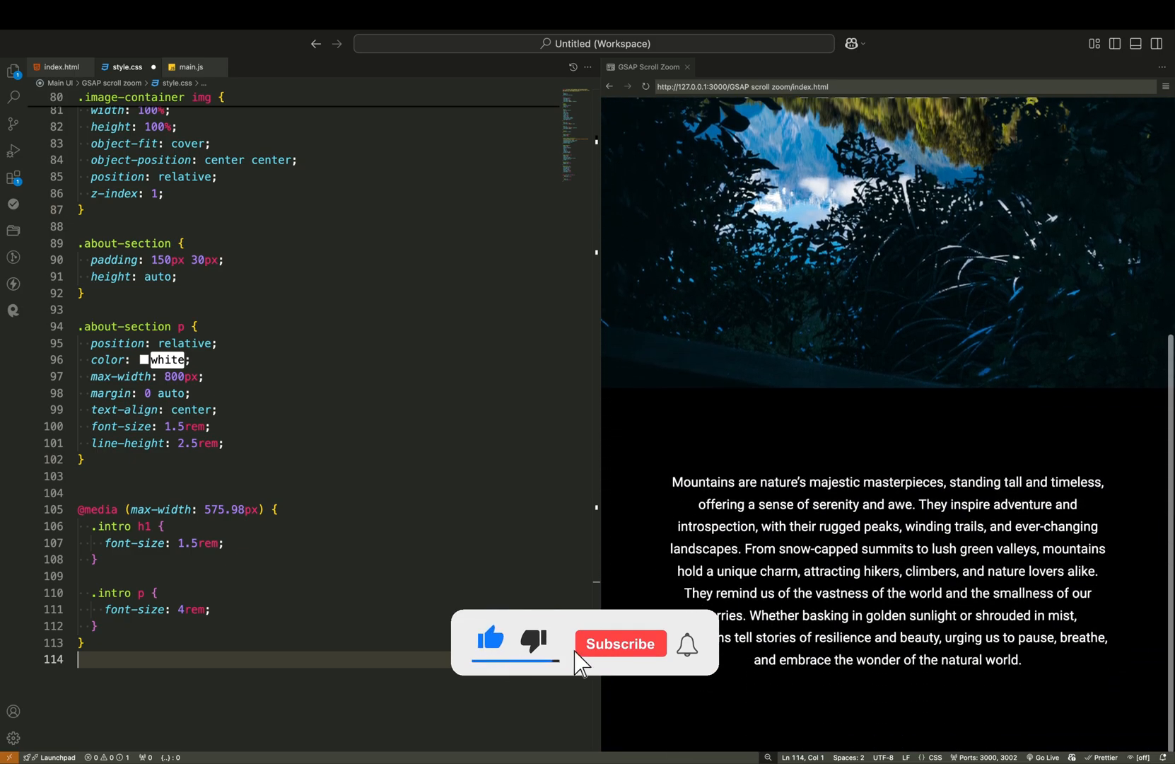
{"action": "left_click", "coordinate": [619, 643]}
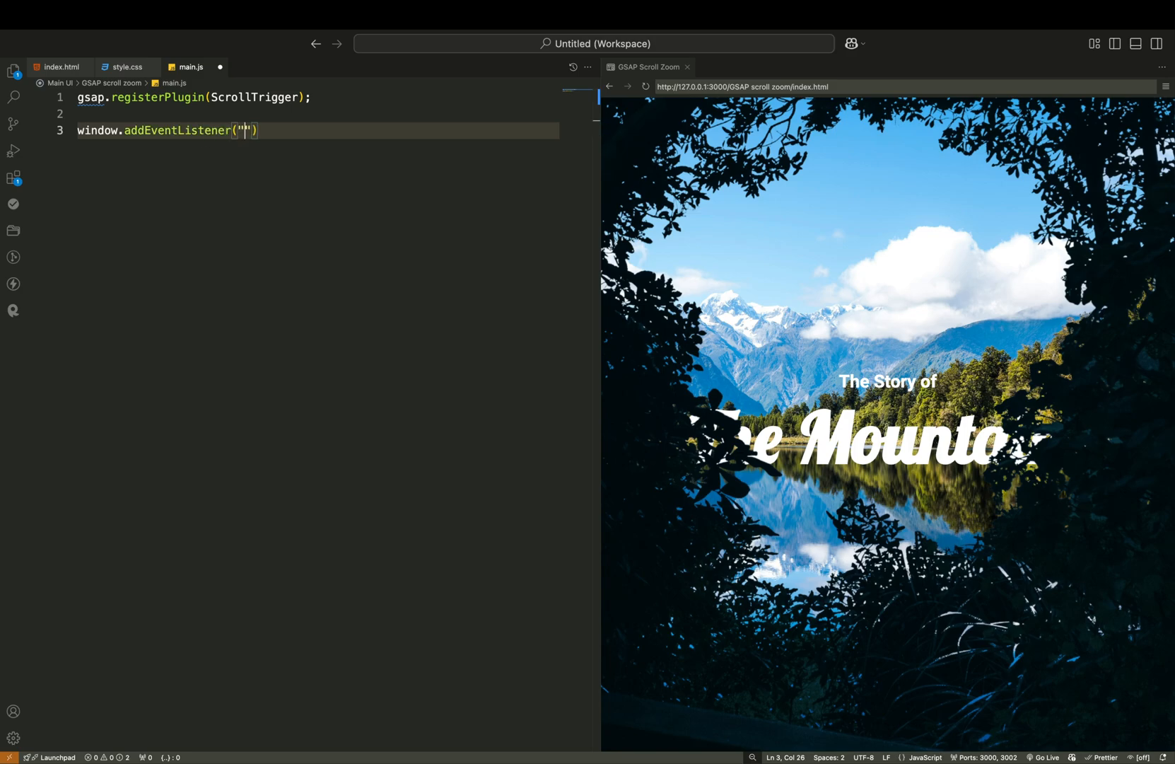
On page load, create a pinned, scrubbed ScrollTrigger timeline from 'top top' to '+=100%'.
{"action": "type", "text": "load\", () => {"}
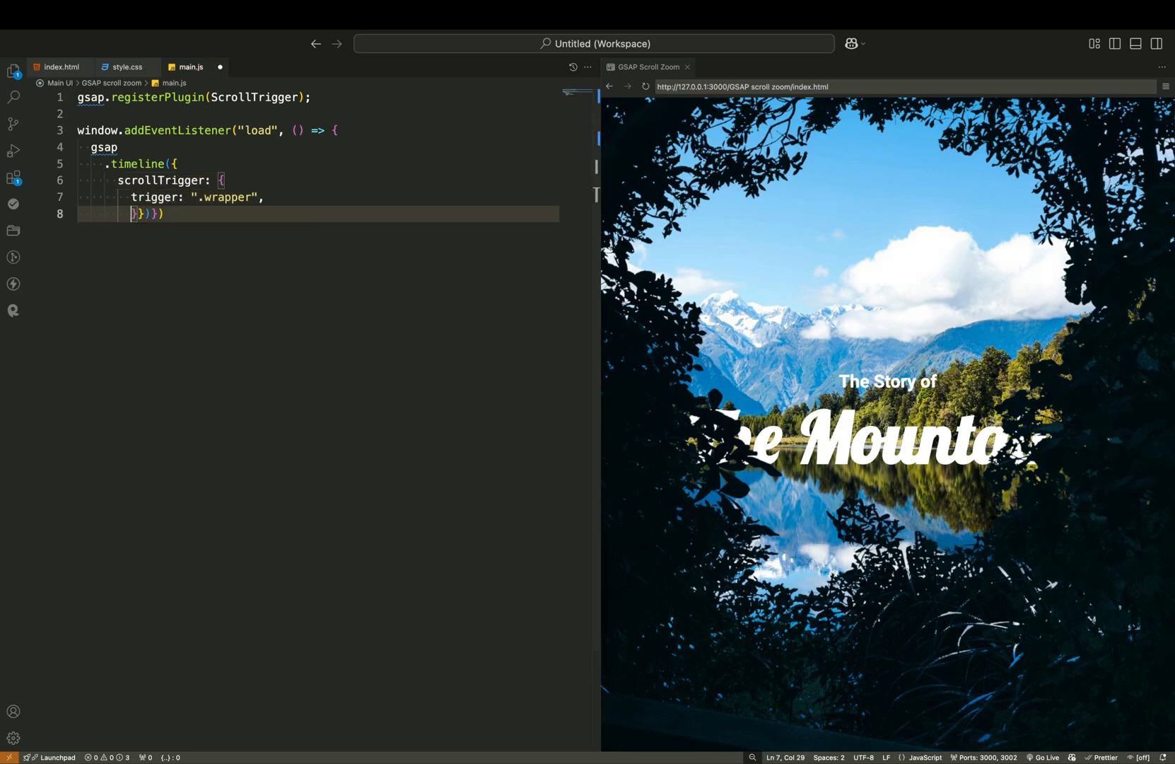
{"action": "type", "text": "start: \"top top\","}
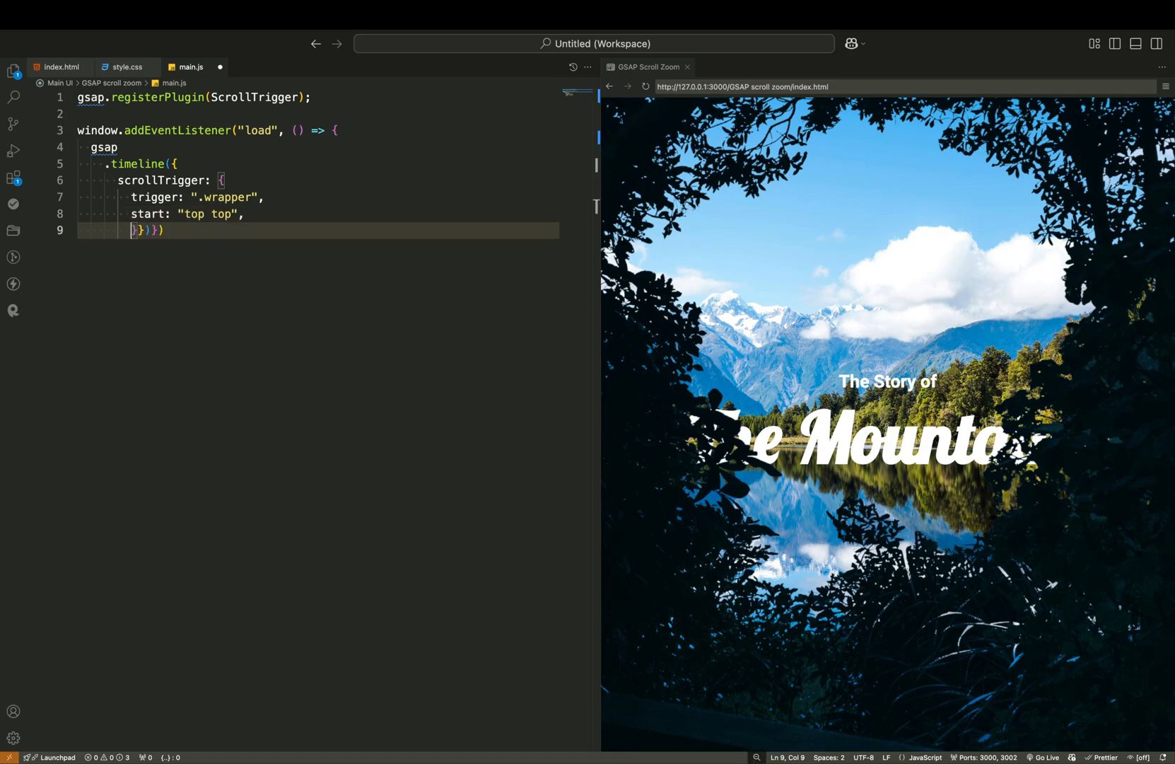
{"action": "type", "text": "end: \"+=100%\","}
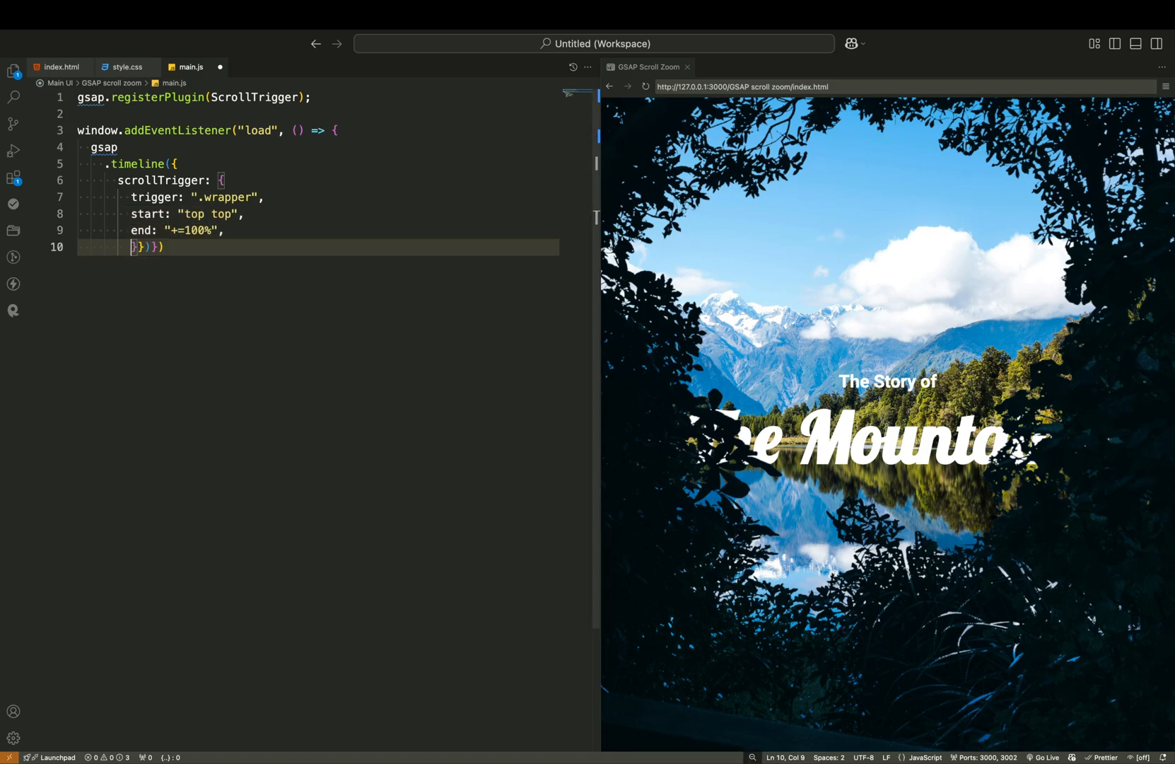
{"action": "type", "text": "pin: true,"}
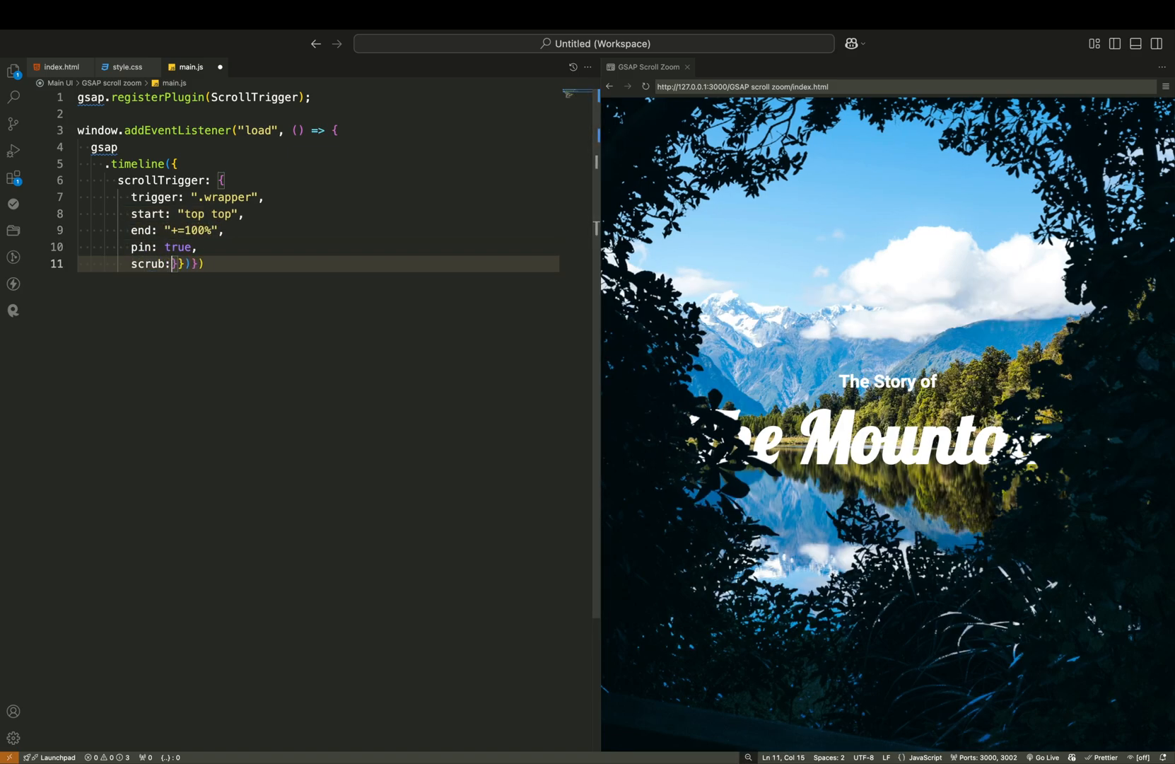
{"action": "type", "text": "true,"}
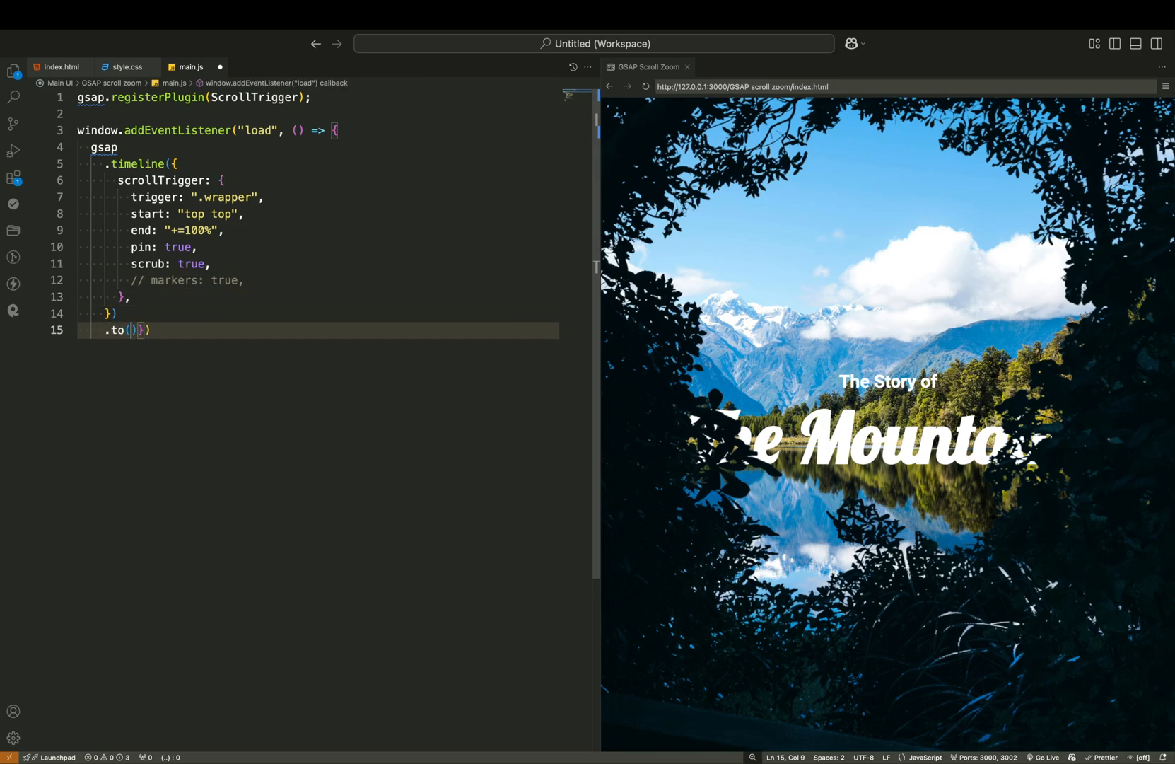
Tween the image-container img to scale 2, z 250, with a centre transform origin.
{"action": "type", "text": "\".image-container \""}
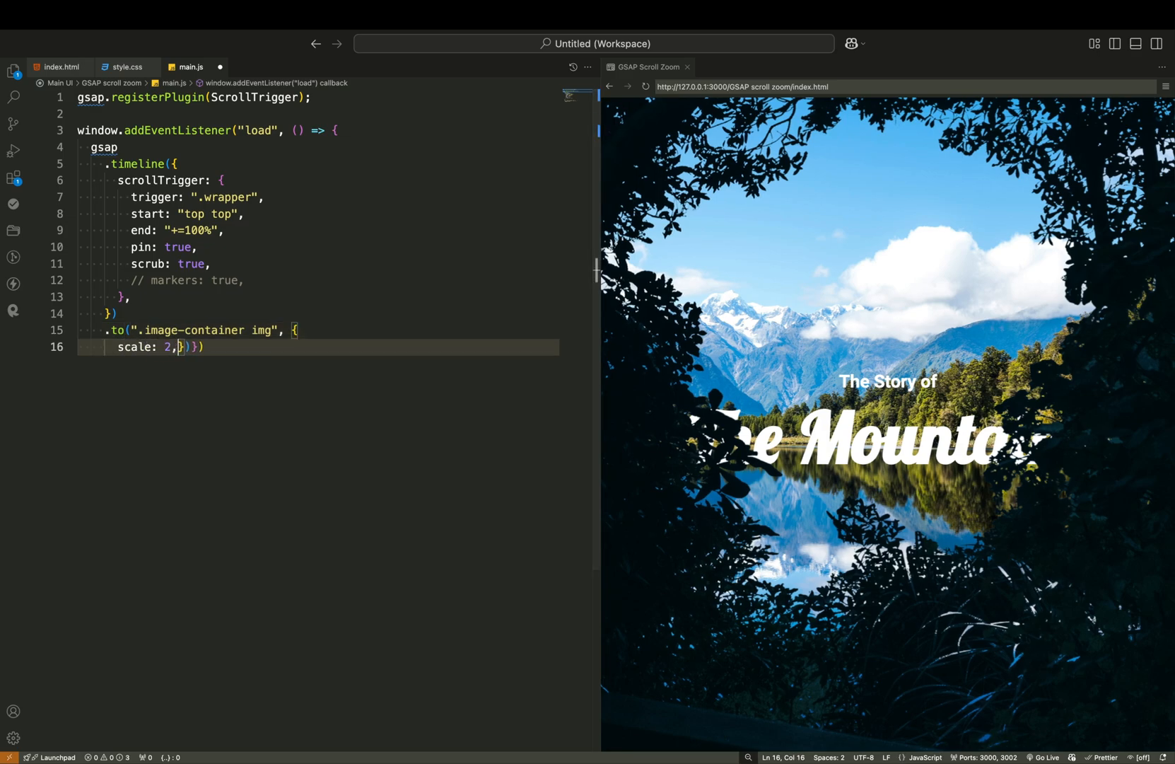
{"action": "type", "text": "z: 250,"}
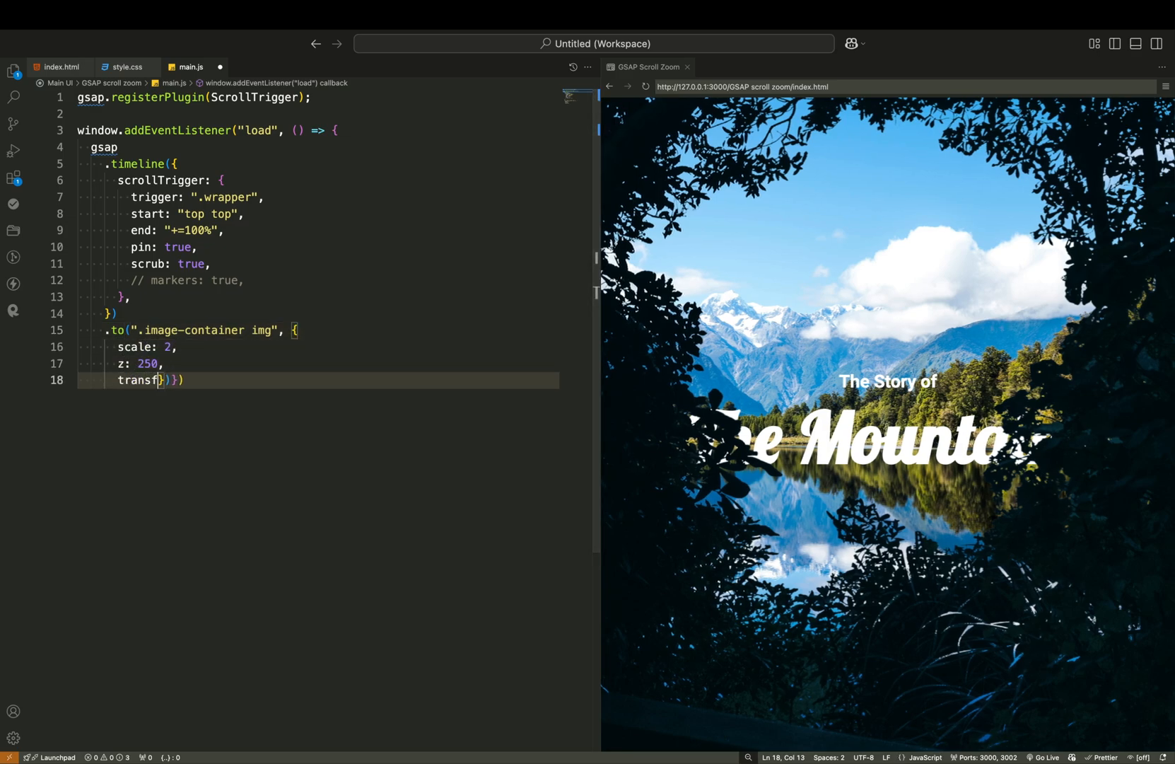
{"action": "type", "text": "ormOrigin: \"center center\","}
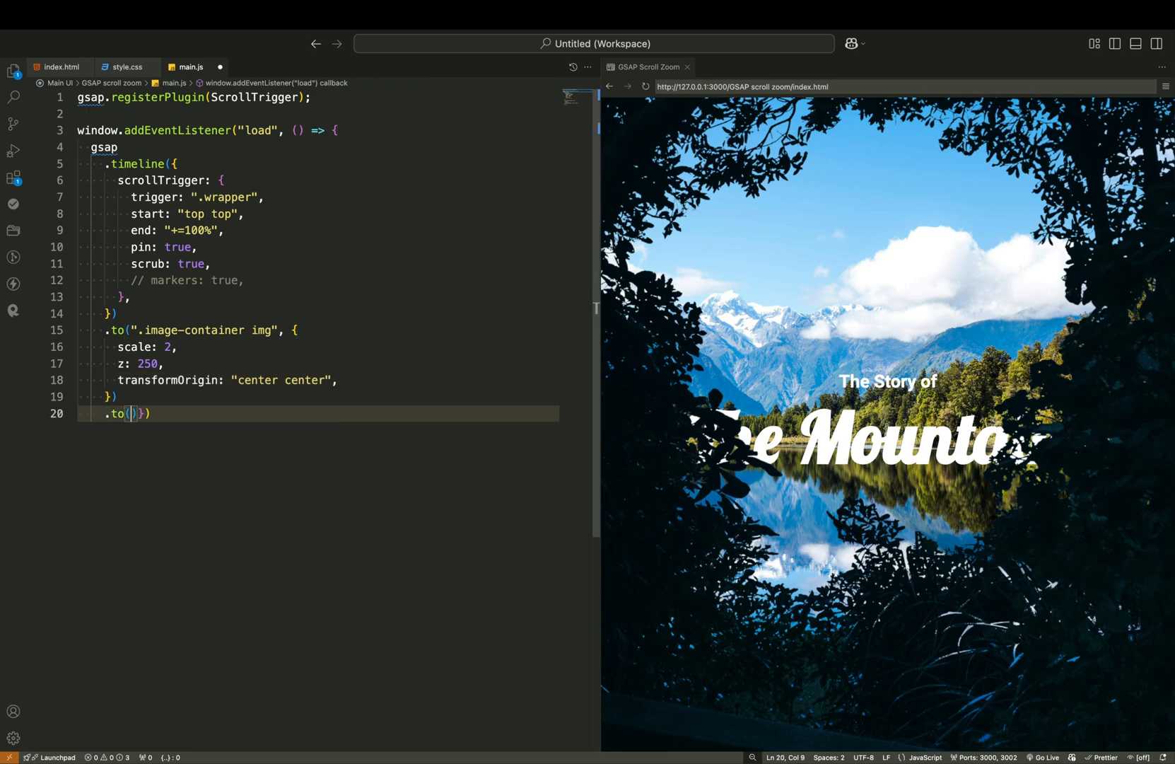
Tween the hero section to scale 1.4 with inset shadow, fade the leaf container, start a height-400 tween.
{"action": "type", "text": "\".section.hero-s\""}
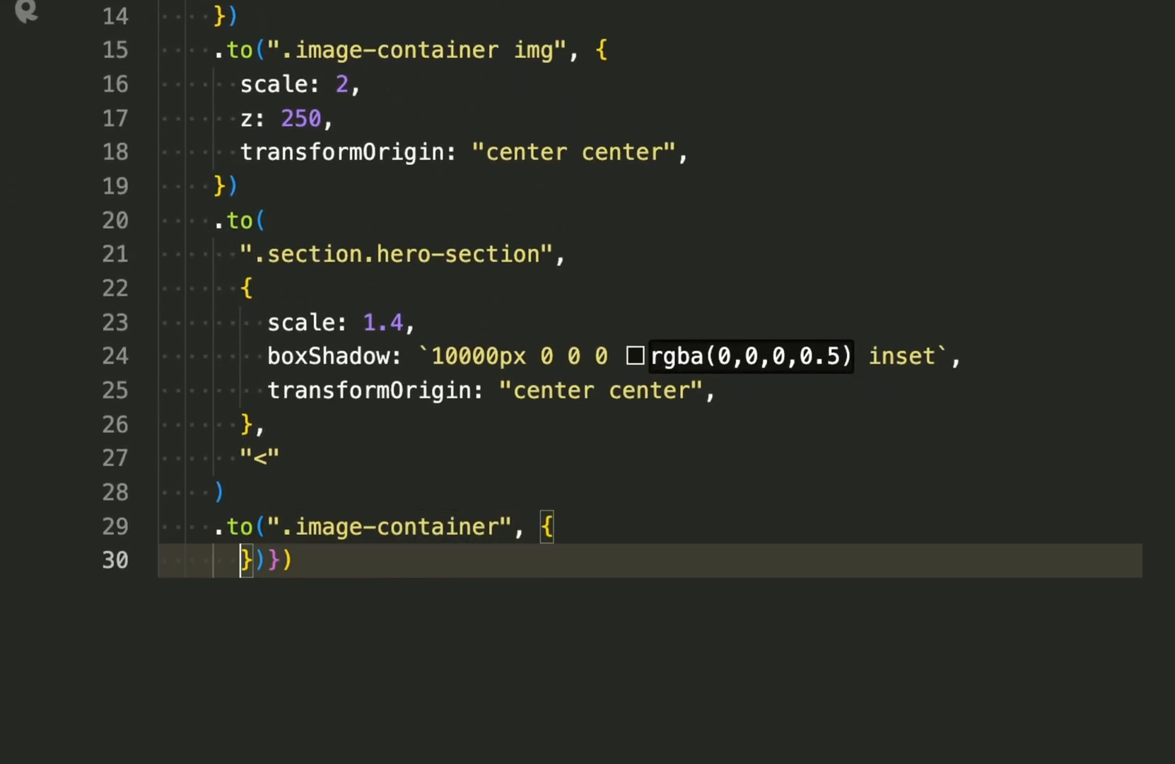
{"action": "type", "text": "autoAlpha: 0,"}
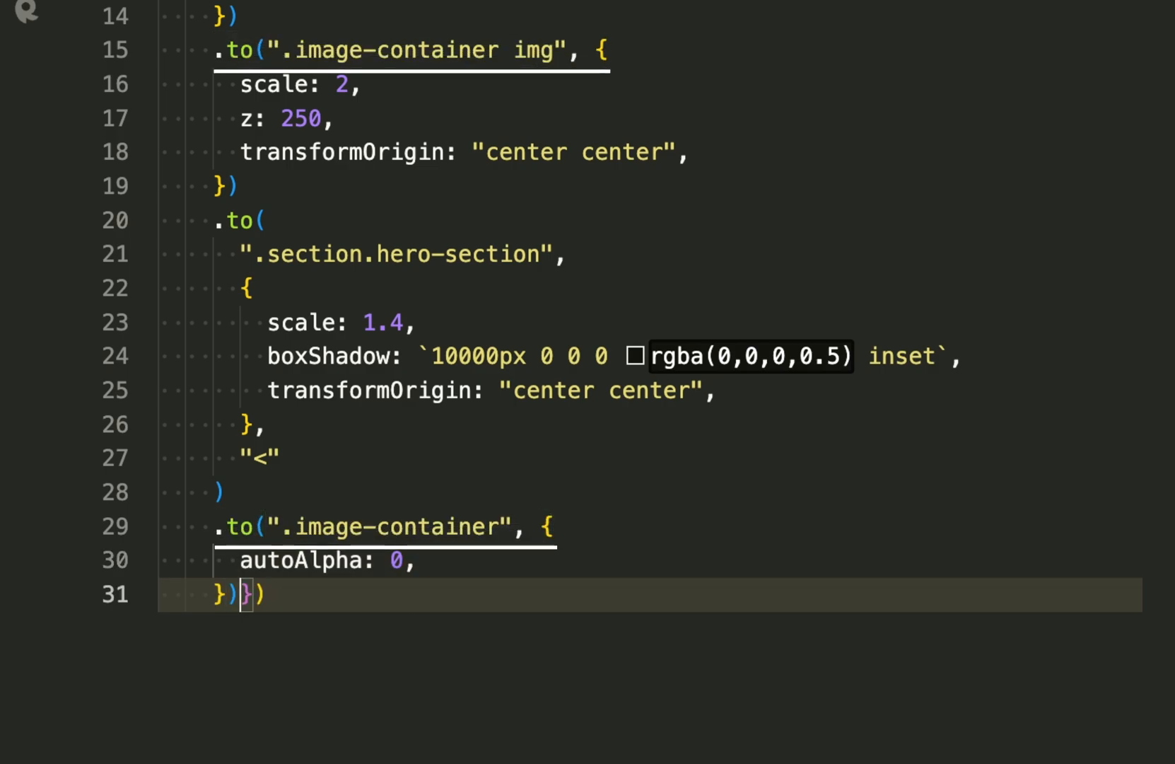
{"action": "type", "text": ".to([\".section.he\"])"}
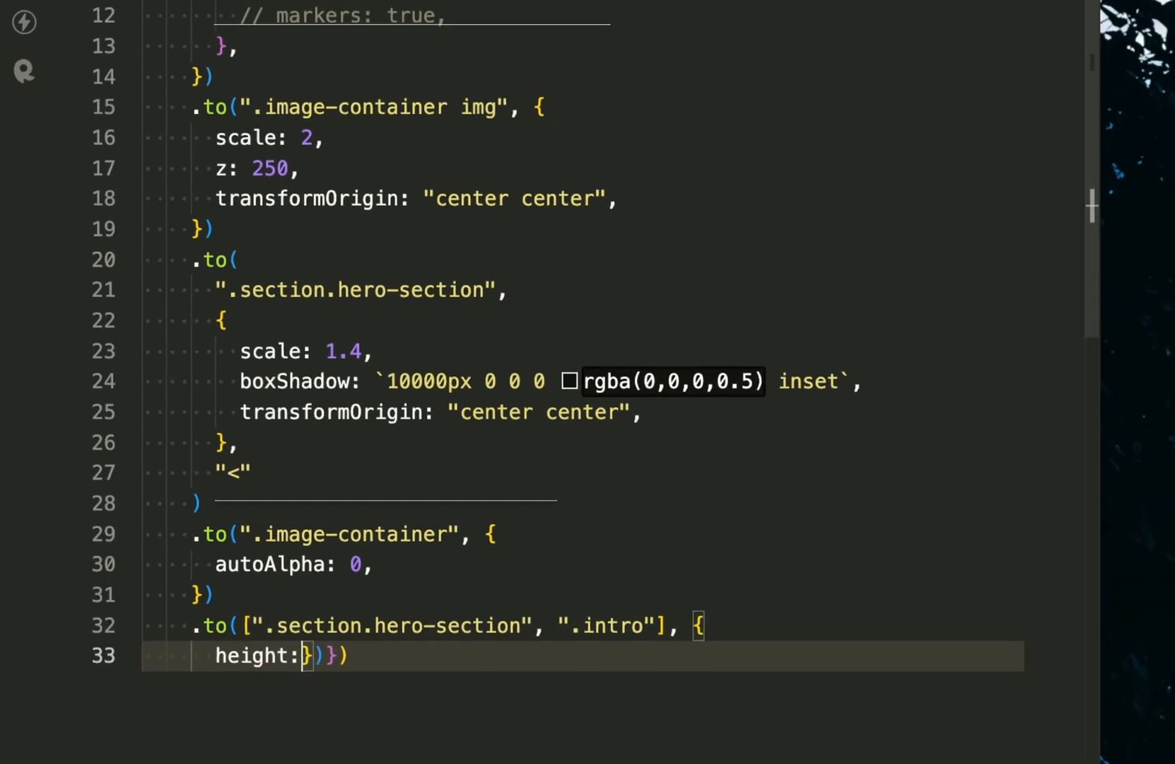
{"action": "type", "text": "400"}
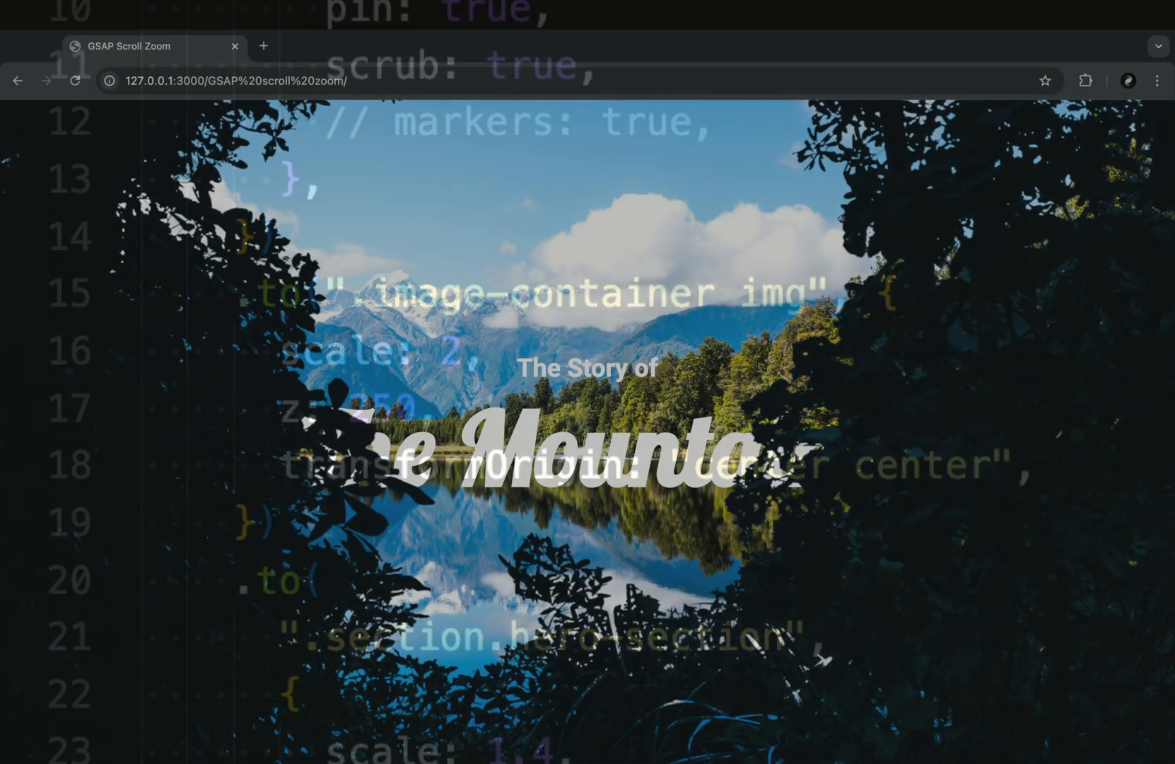
Close the height-400 tween and load listener, then review main.js from the top.
{"action": "scroll", "scroll_direction": "down", "scroll_amount": 3}
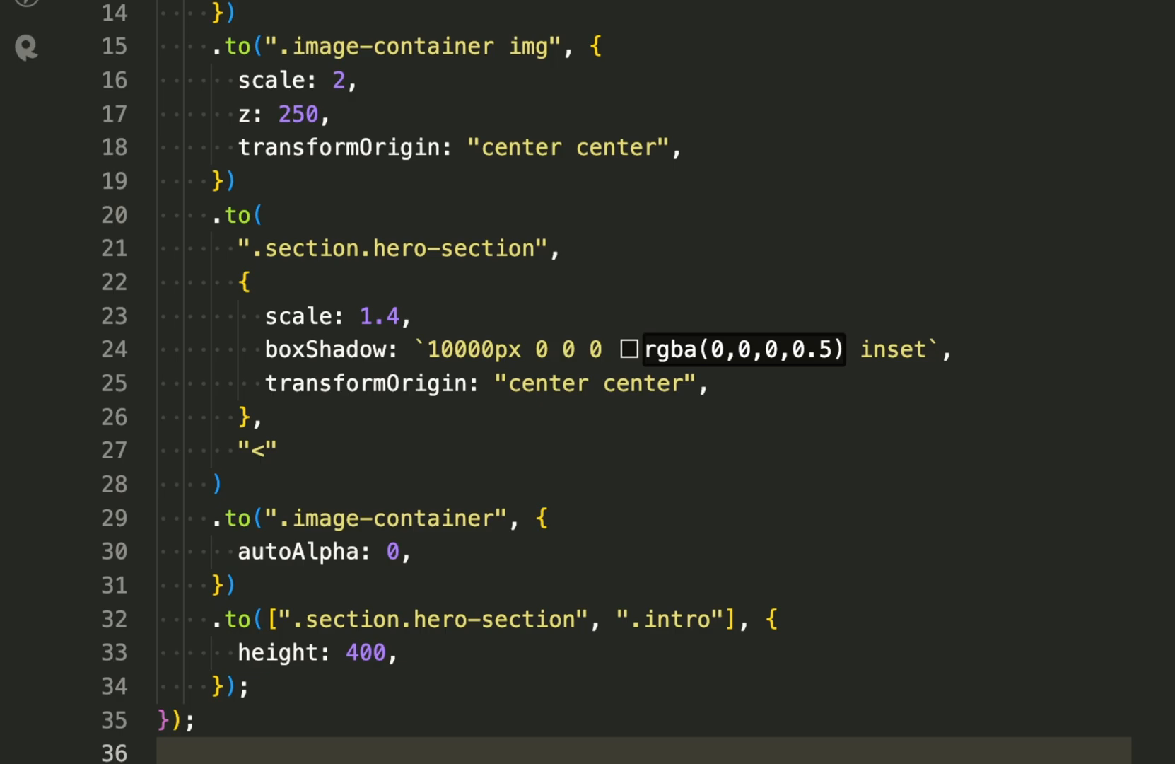
{"action": "scroll", "scroll_direction": "up", "scroll_amount": 3}
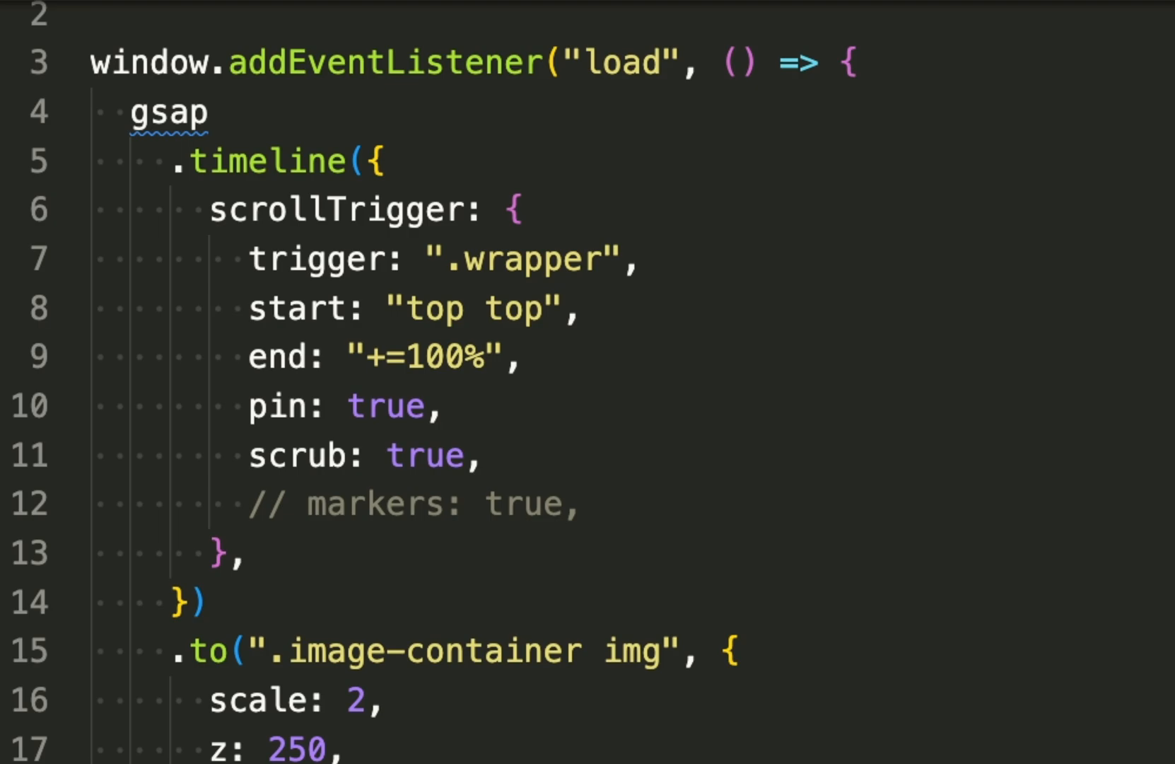
{"action": "scroll", "scroll_direction": "down", "scroll_amount": 3}
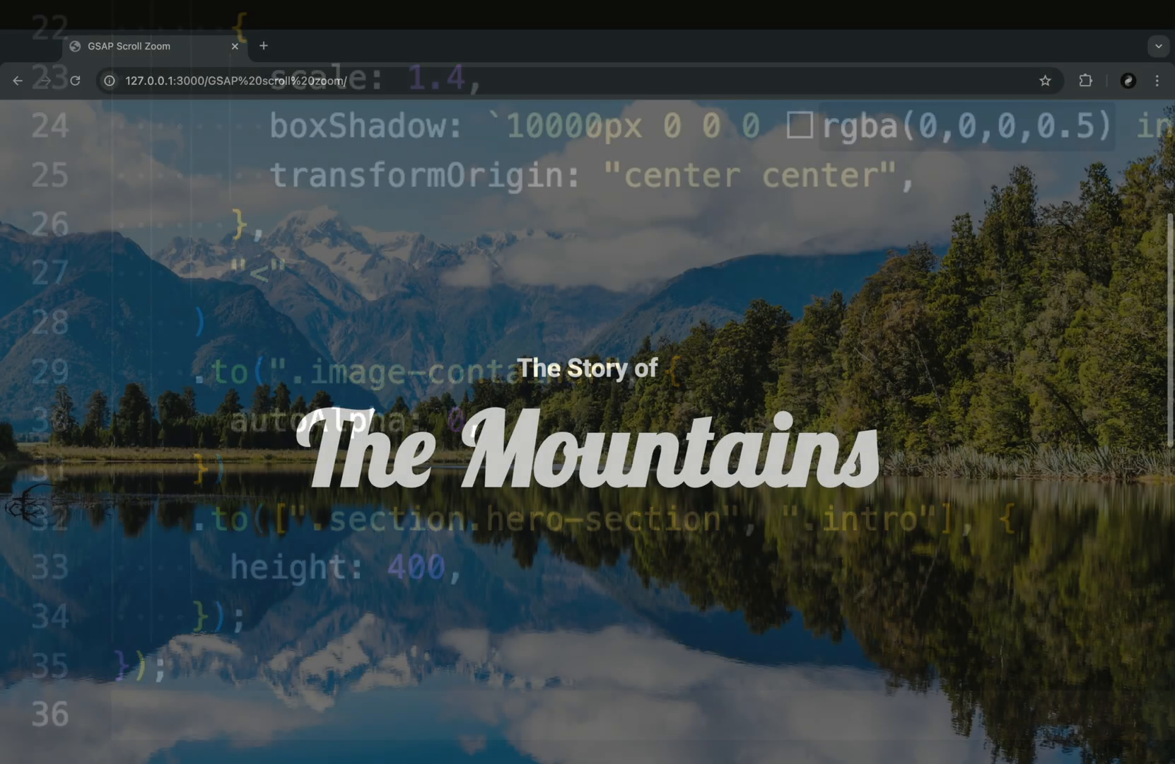
Scroll the Chrome preview to watch the lake darken and shrink above the mountain paragraph.
{"action": "scroll", "scroll_direction": "down", "scroll_amount": 3}
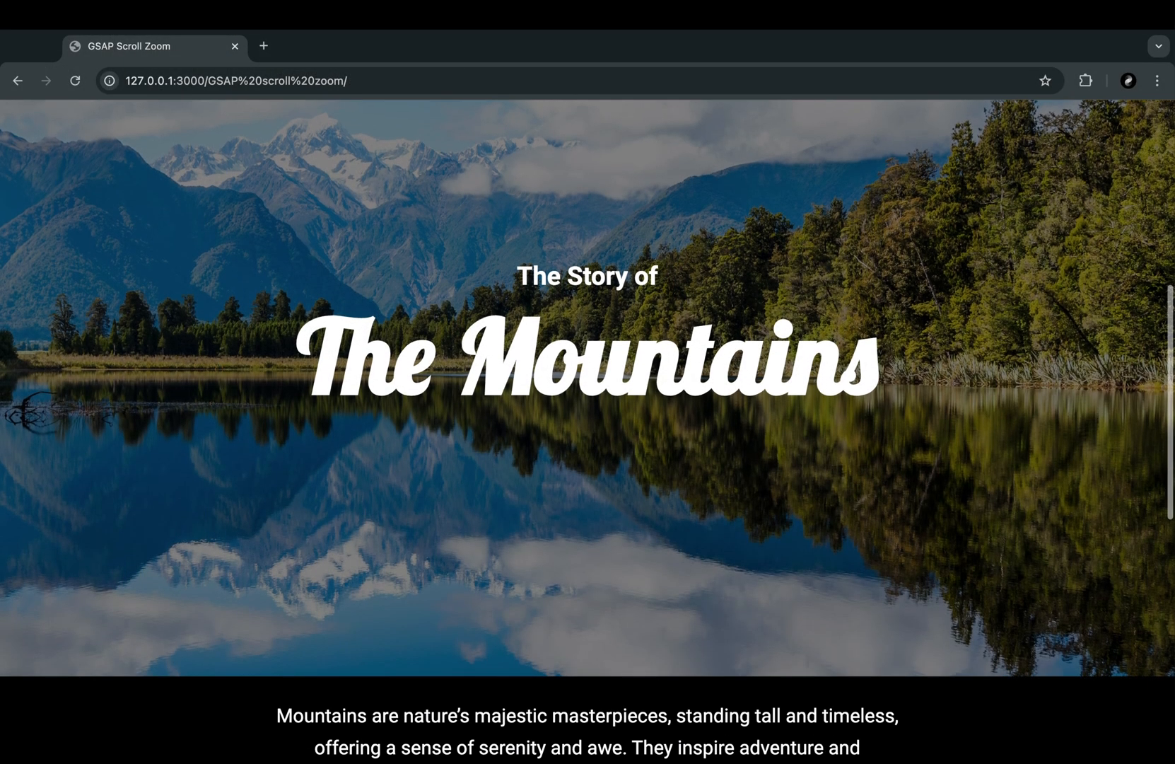
{"action": "scroll", "scroll_direction": "down", "scroll_amount": 3}
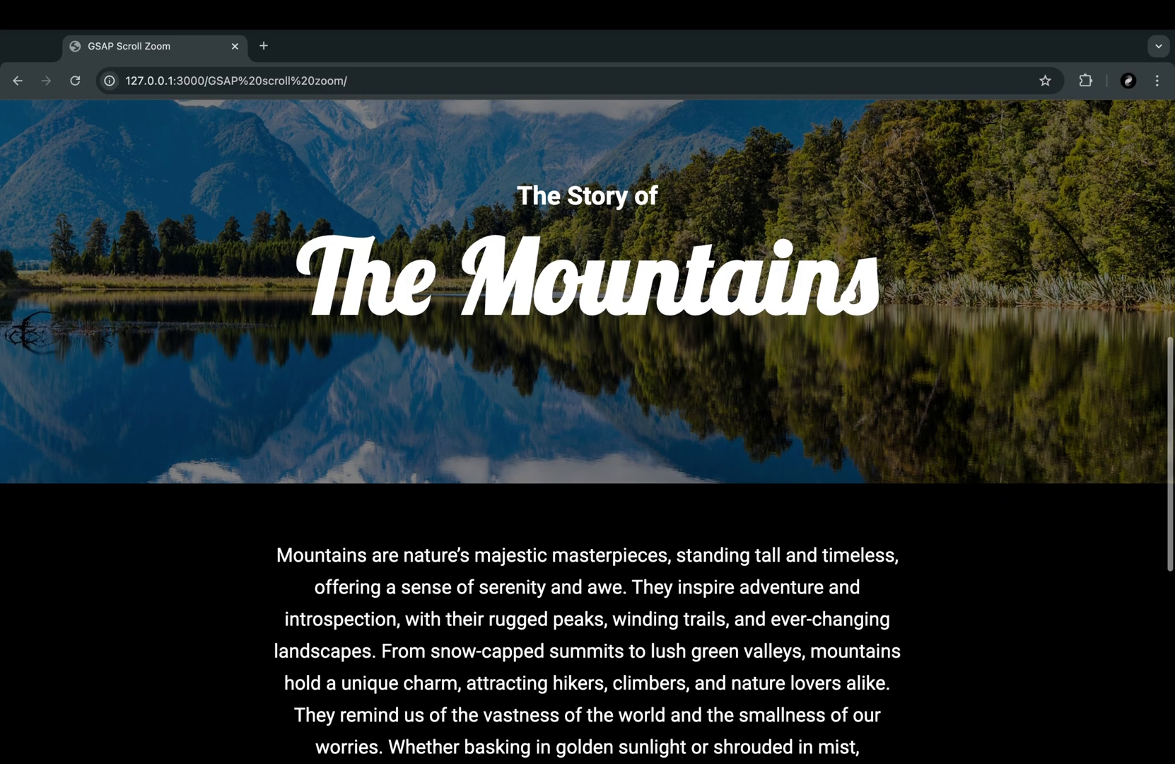
{"action": "scroll", "scroll_direction": "down", "scroll_amount": 3}
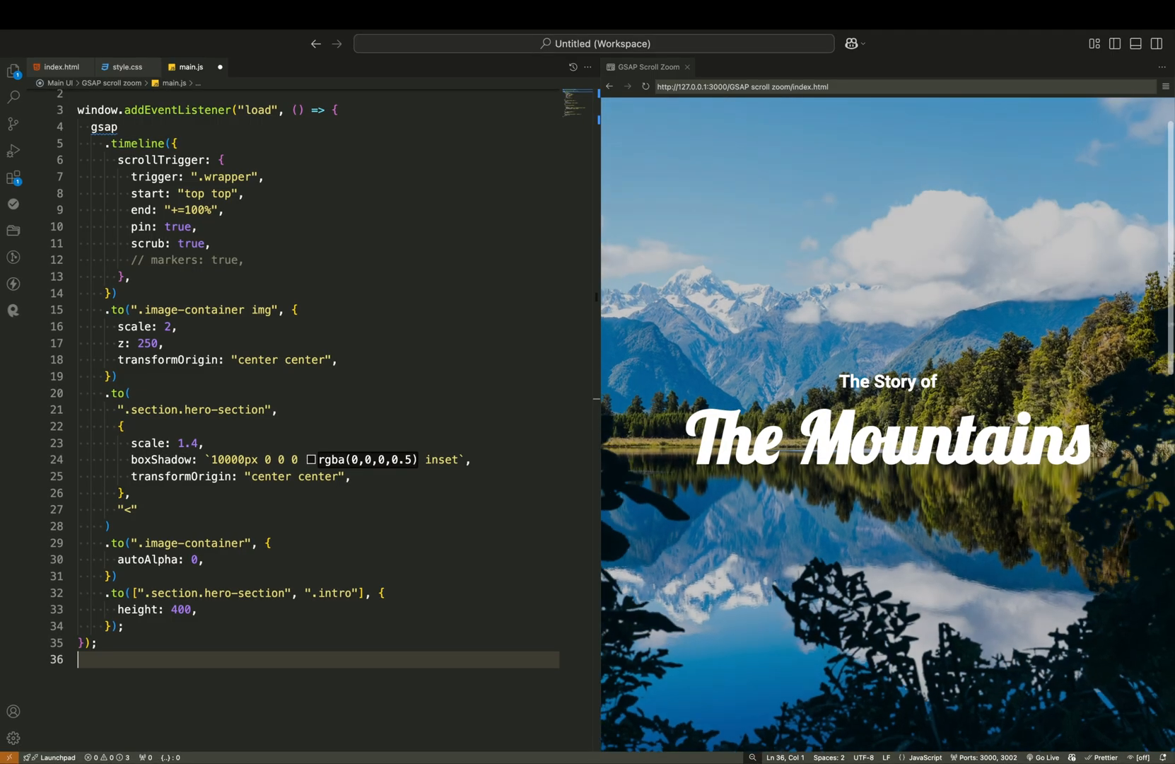
Scroll the side preview to confirm the lake image darkens, then view the page in Chrome.
{"action": "scroll", "scroll_direction": "down", "scroll_amount": 3}
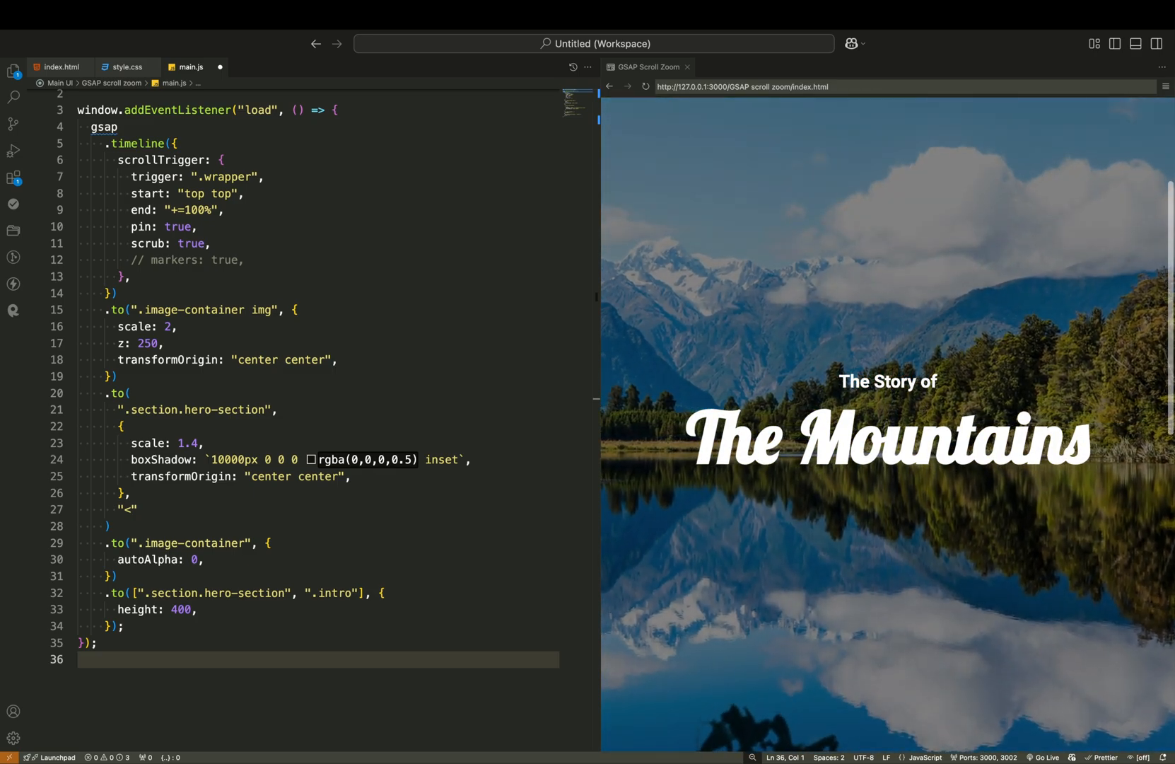
{"action": "scroll", "scroll_direction": "down", "scroll_amount": 3}
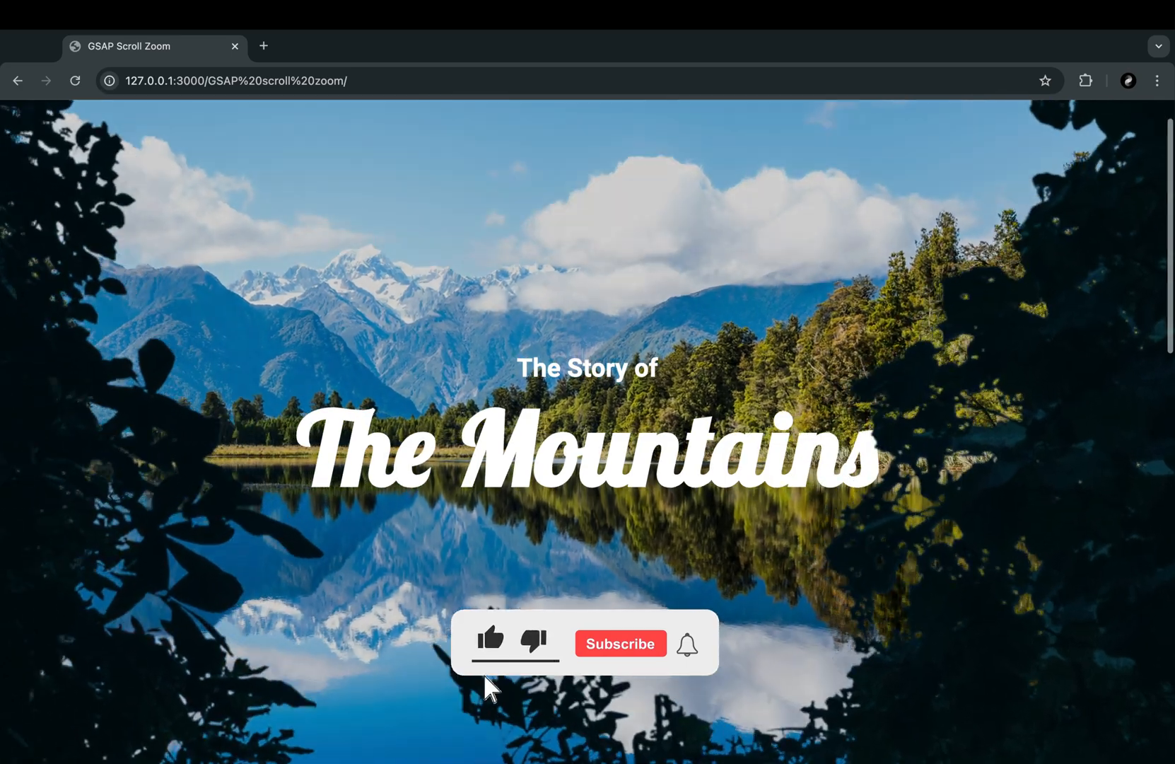
{"action": "left_click", "coordinate": [491, 641]}
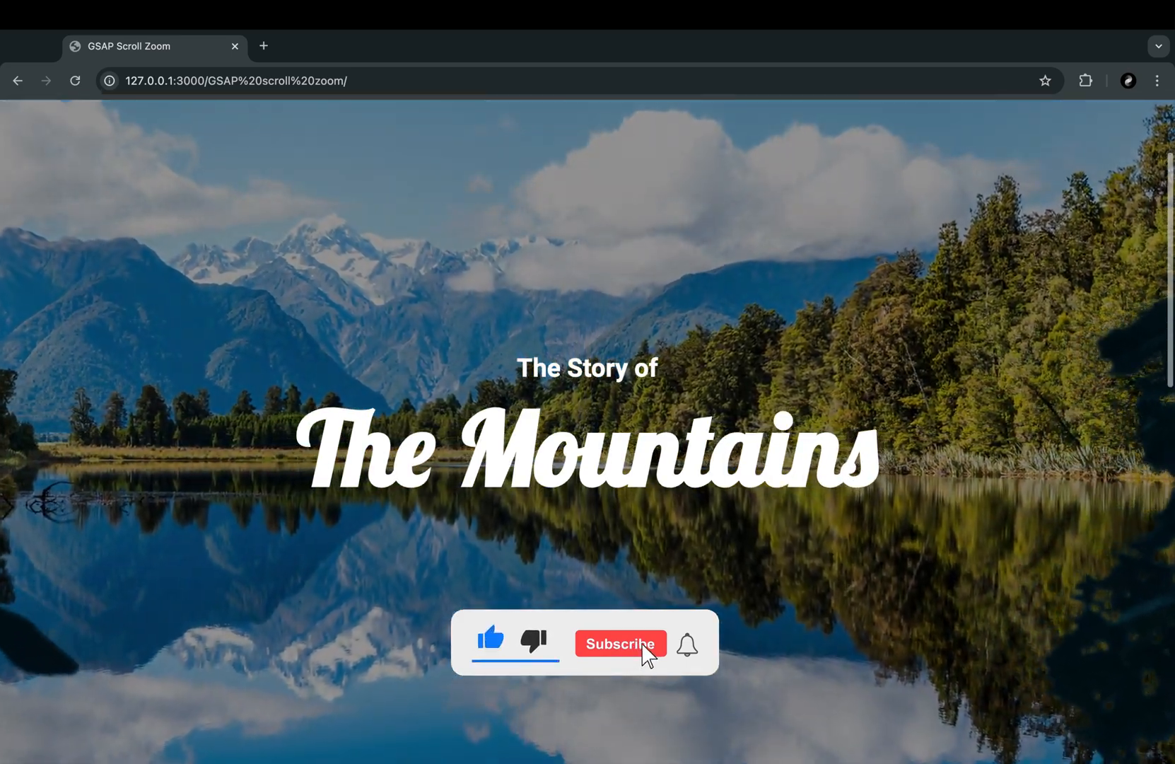
{"action": "left_click", "coordinate": [620, 642]}
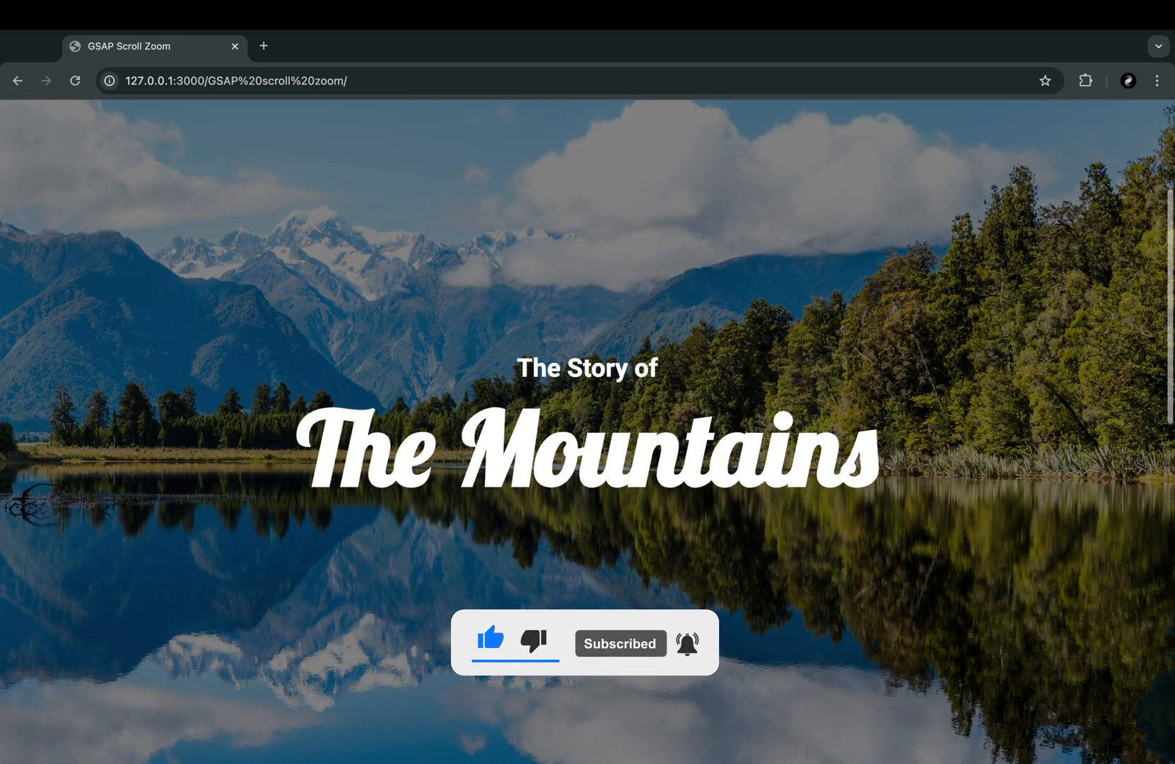
{"action": "scroll", "scroll_direction": "down", "scroll_amount": 3}
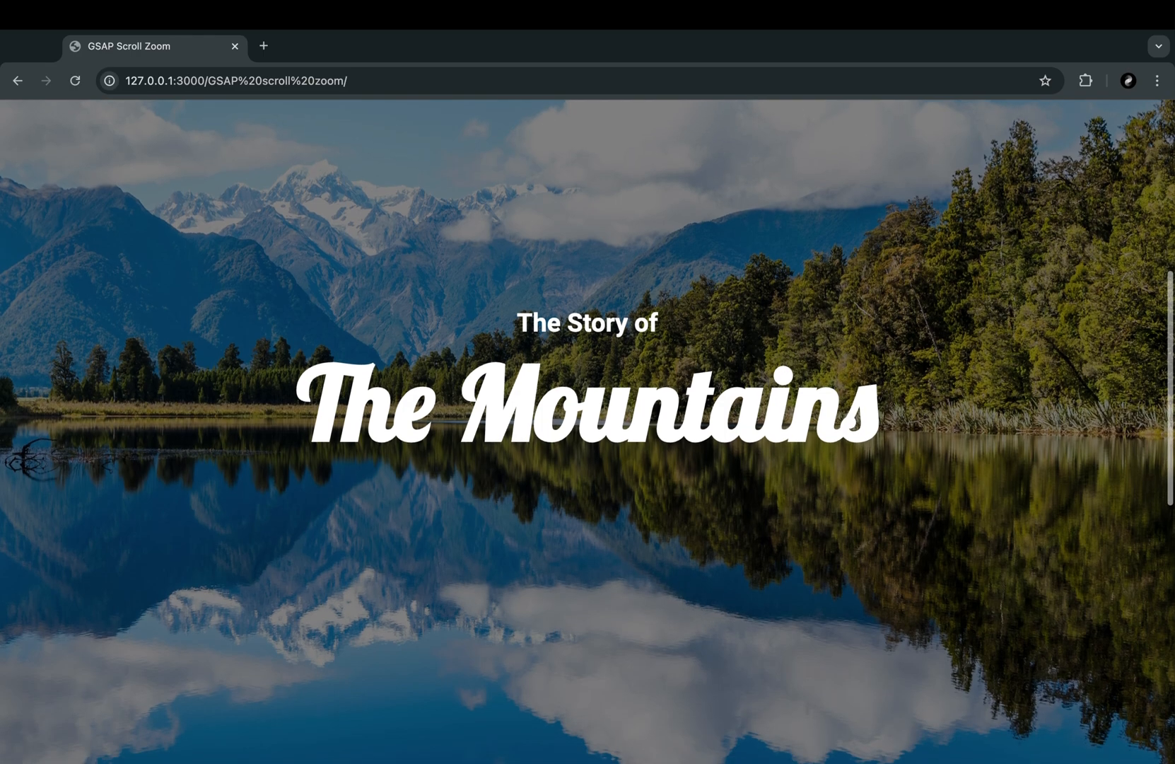
{"action": "scroll", "scroll_direction": "down", "scroll_amount": 3}
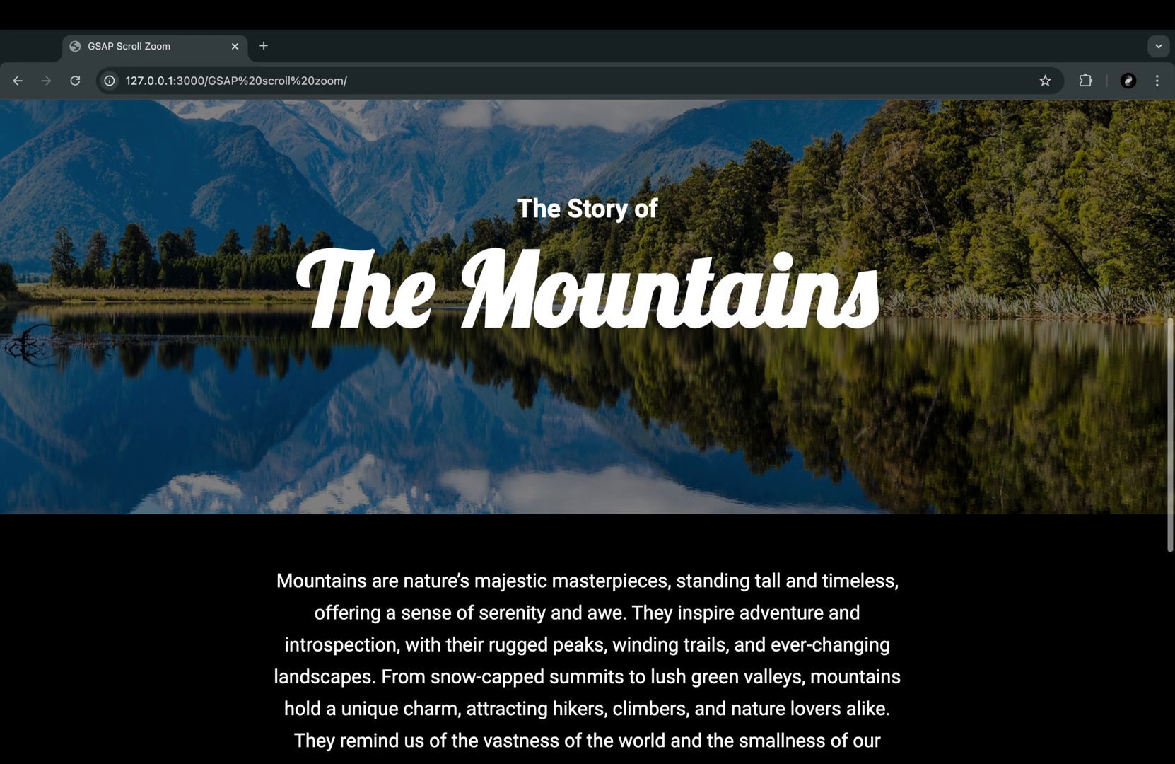
{"action": "scroll", "scroll_direction": "down", "scroll_amount": 3}
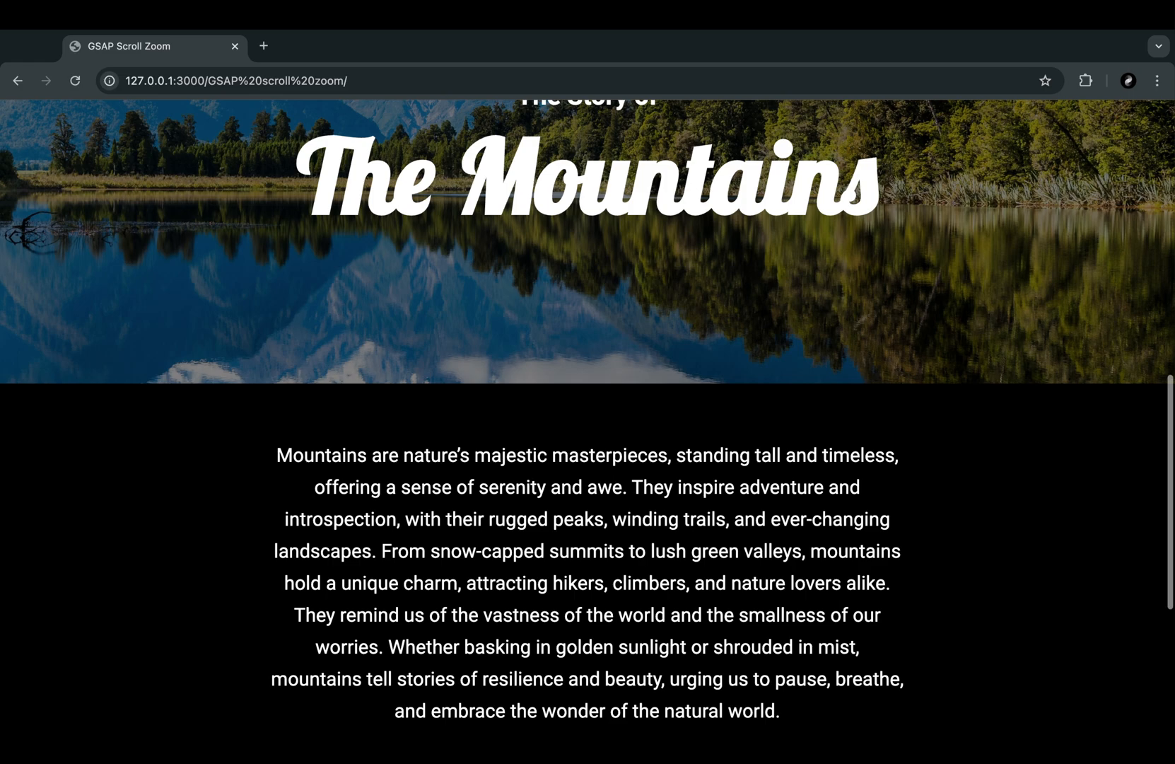
{"action": "scroll", "scroll_direction": "down", "scroll_amount": 3}
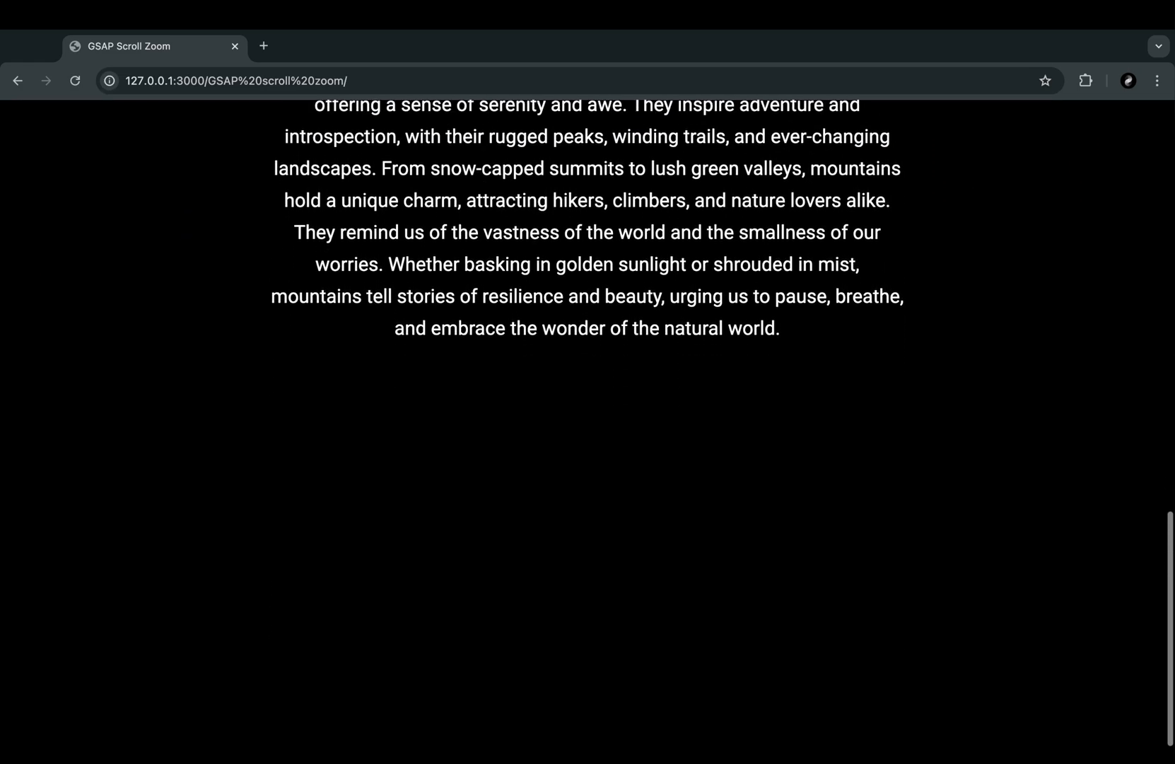
{"action": "scroll", "scroll_direction": "up", "scroll_amount": 3}
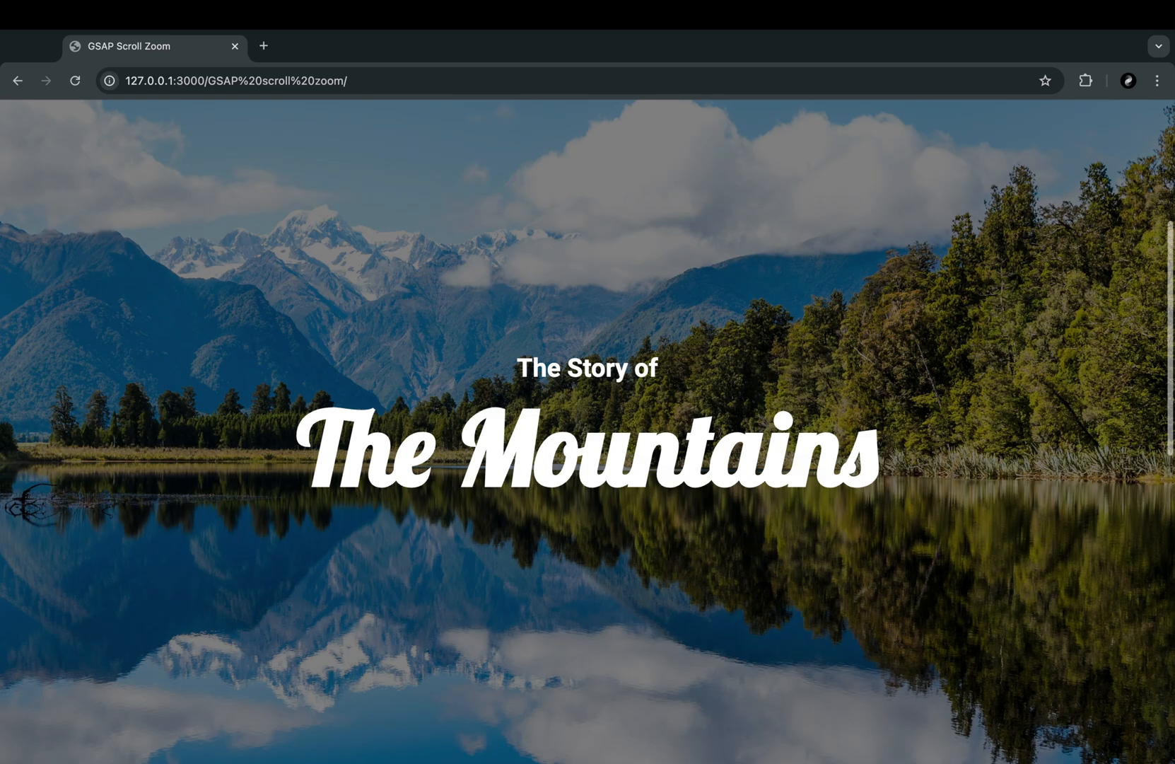
{"action": "scroll", "scroll_direction": "down", "scroll_amount": 3}
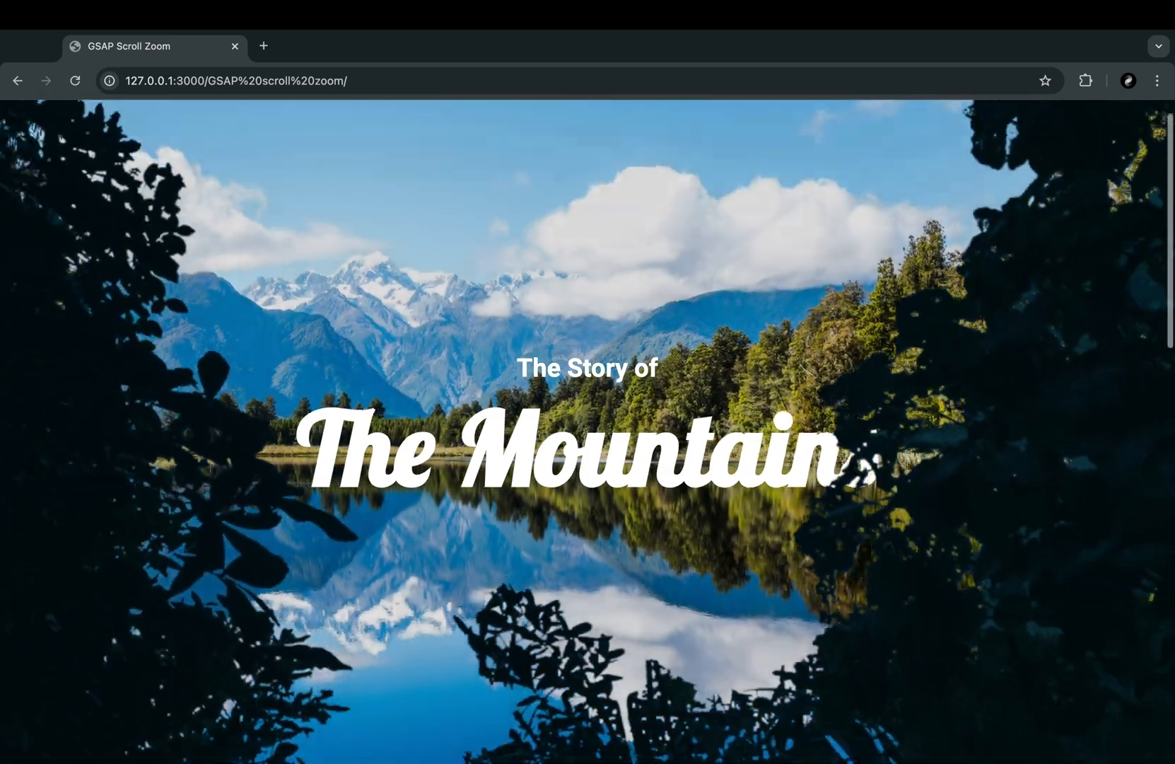
{"action": "scroll", "scroll_direction": "down", "scroll_amount": 3}
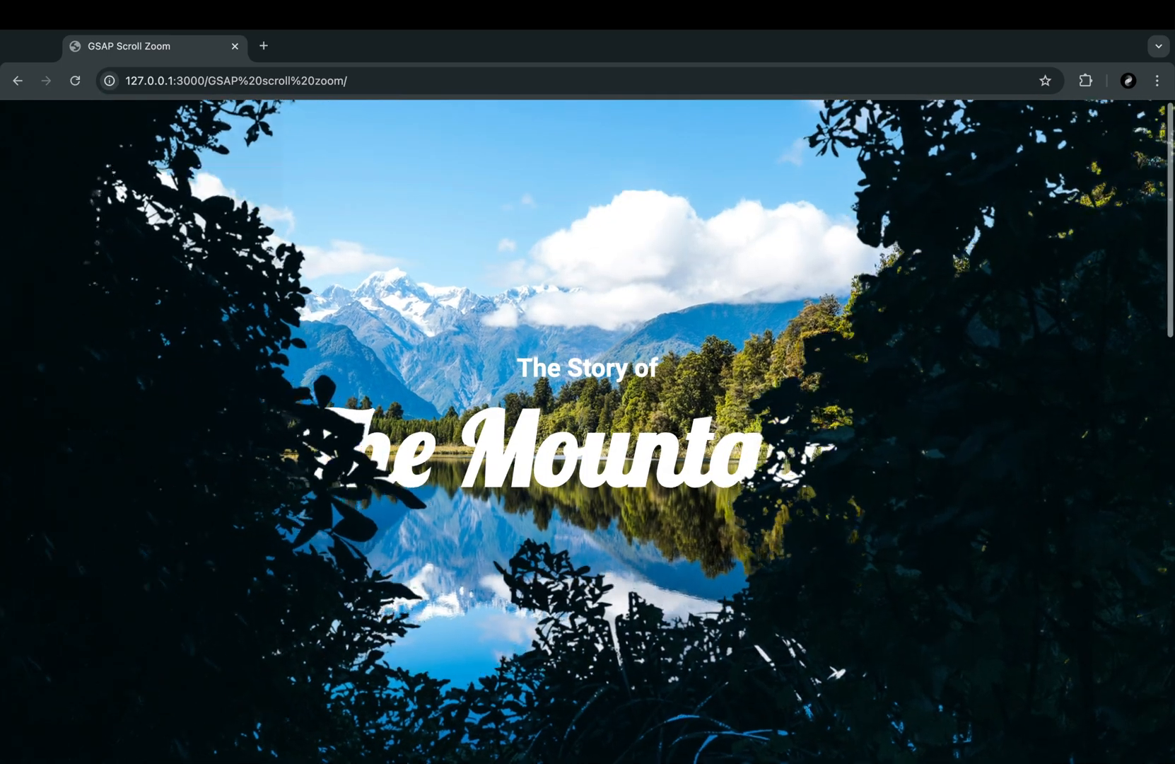
{"action": "scroll", "scroll_direction": "down", "scroll_amount": 3}
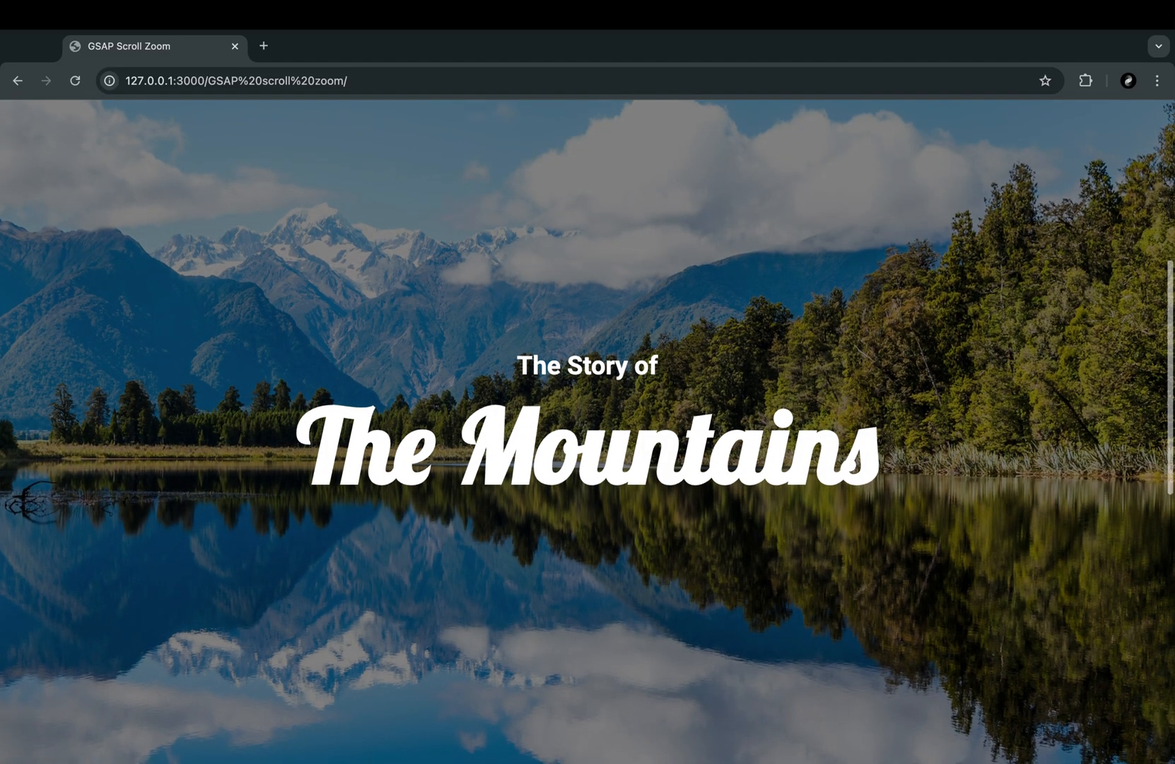
{"action": "scroll", "scroll_direction": "down", "scroll_amount": 3}
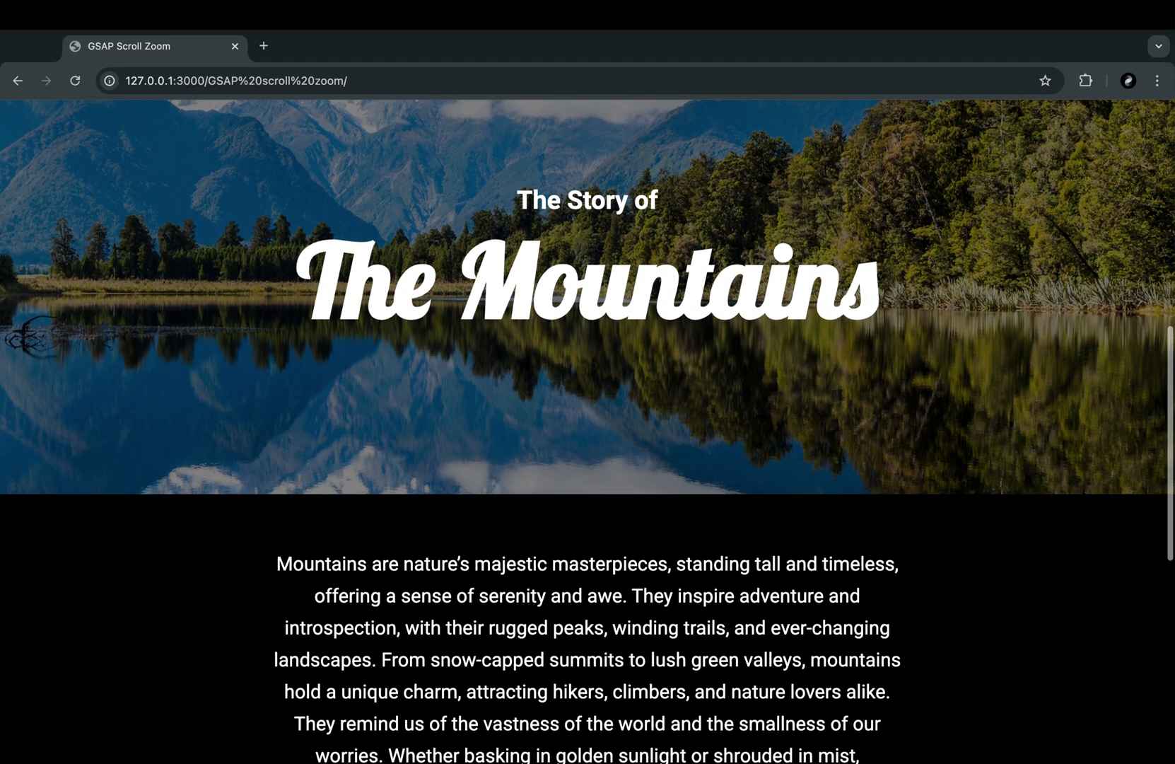